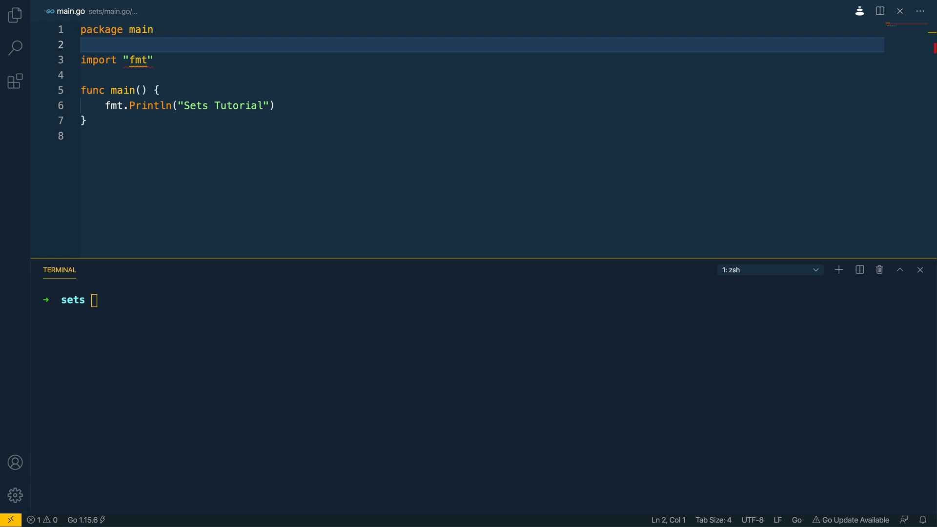
{"action": "mouse_move", "coordinate": [180, 82]}
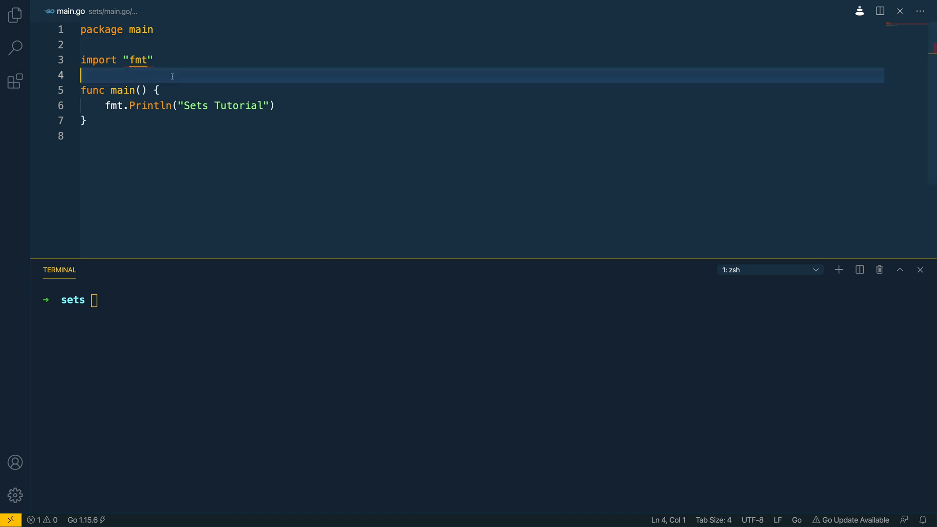
- Declare type Set struct with an Elements map[string]struct{} field
{"action": "type", "text": "t"}
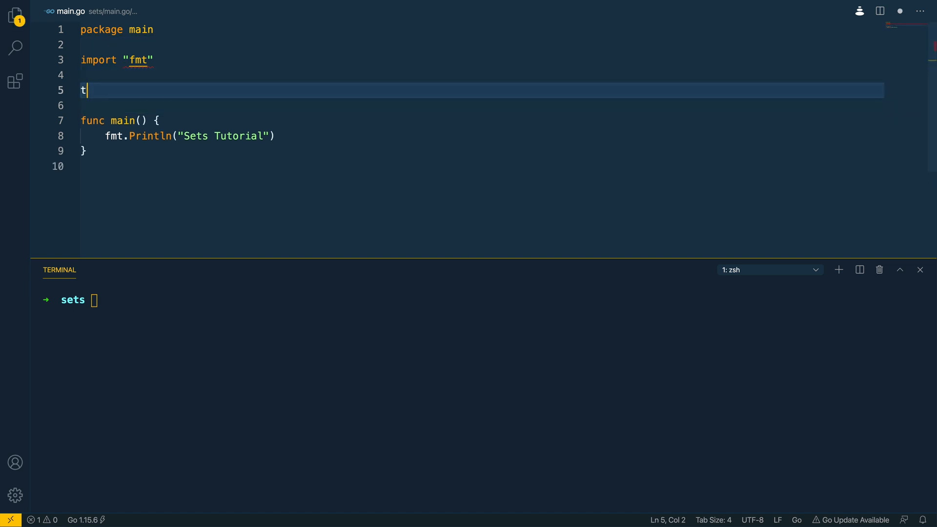
{"action": "type", "text": "ype"}
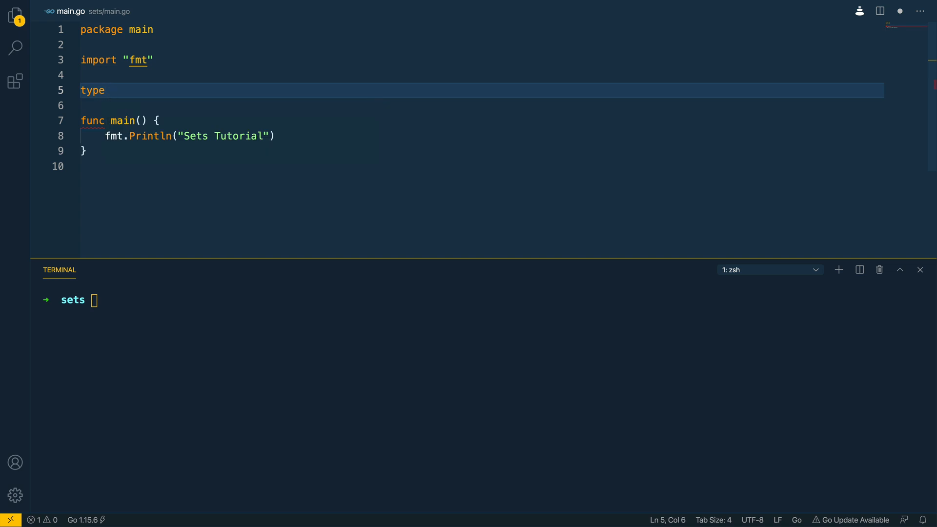
{"action": "type", "text": "Set"}
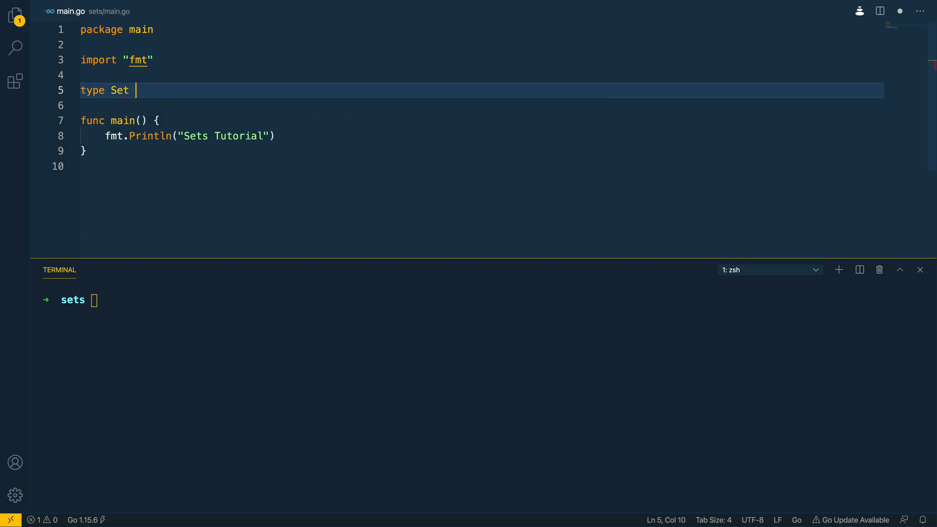
{"action": "type", "text": "struct {"}
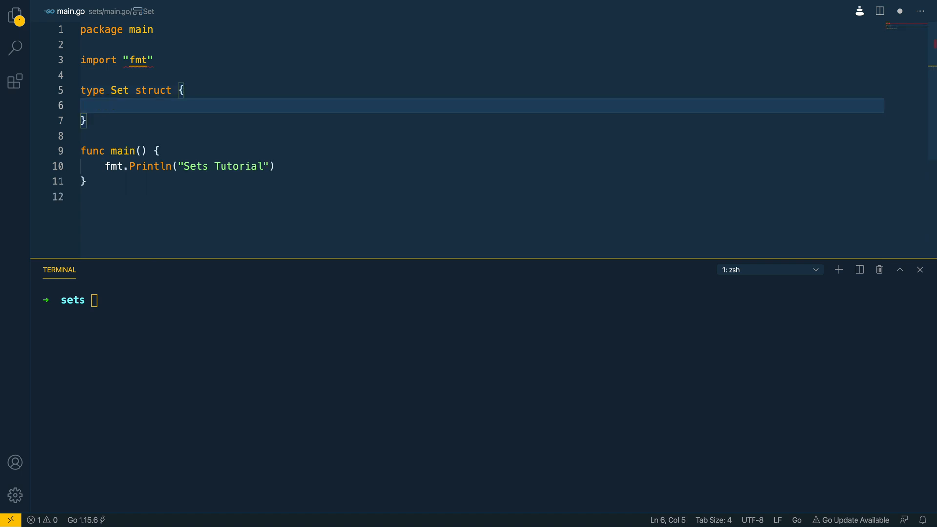
{"action": "type", "text": "Elements"}
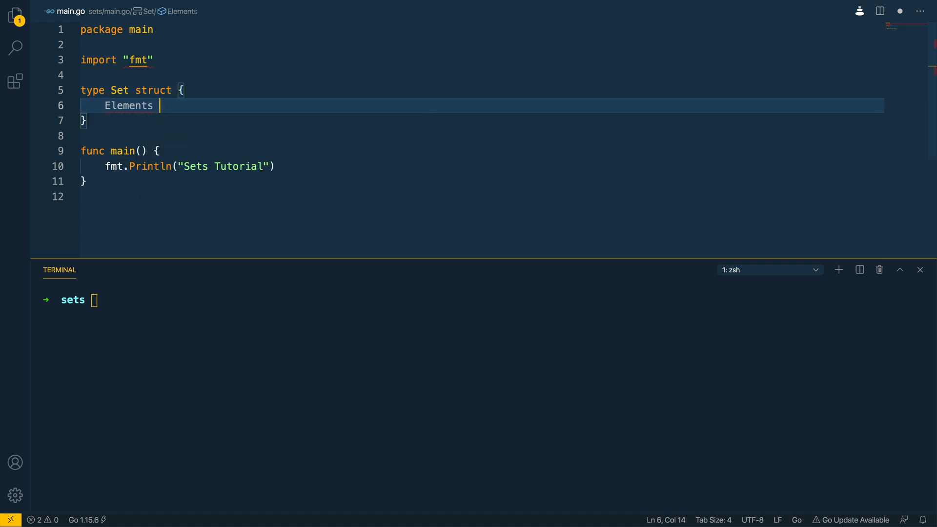
{"action": "type", "text": "map["}
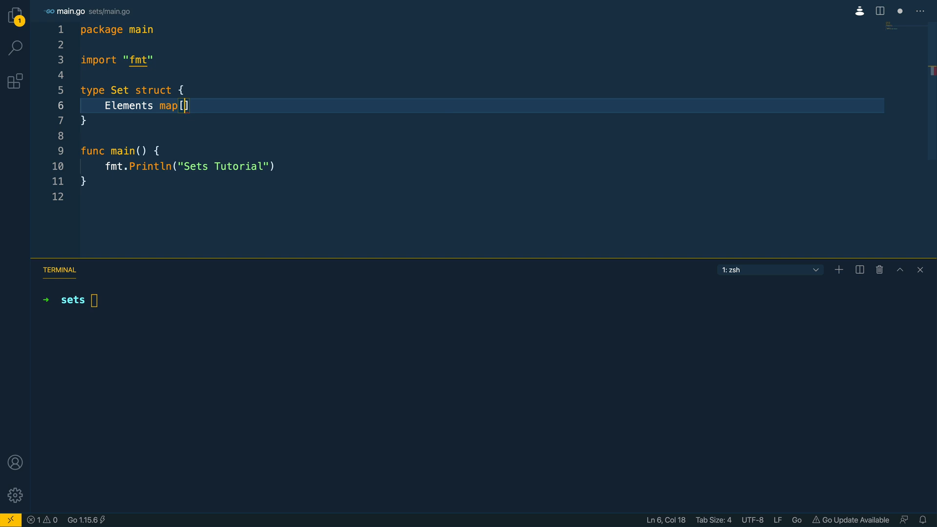
{"action": "type", "text": "string]s"}
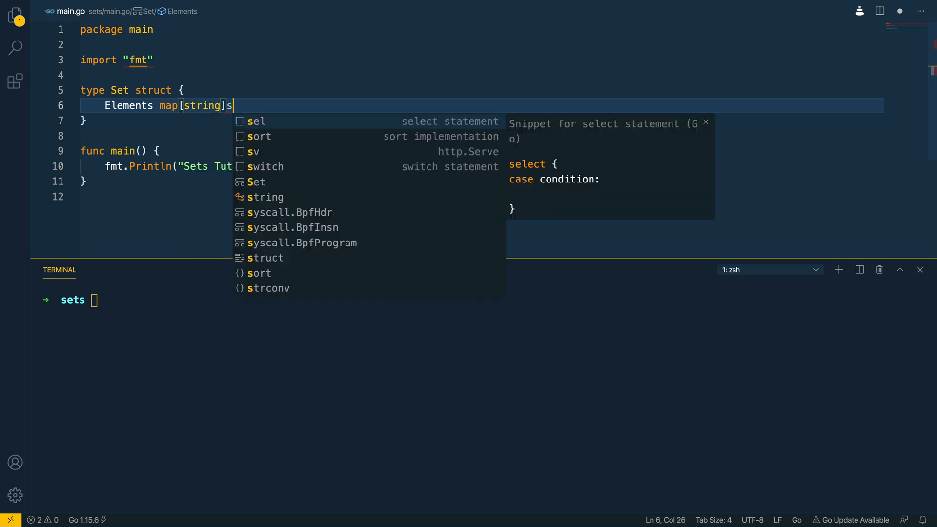
{"action": "type", "text": "truct{}"}
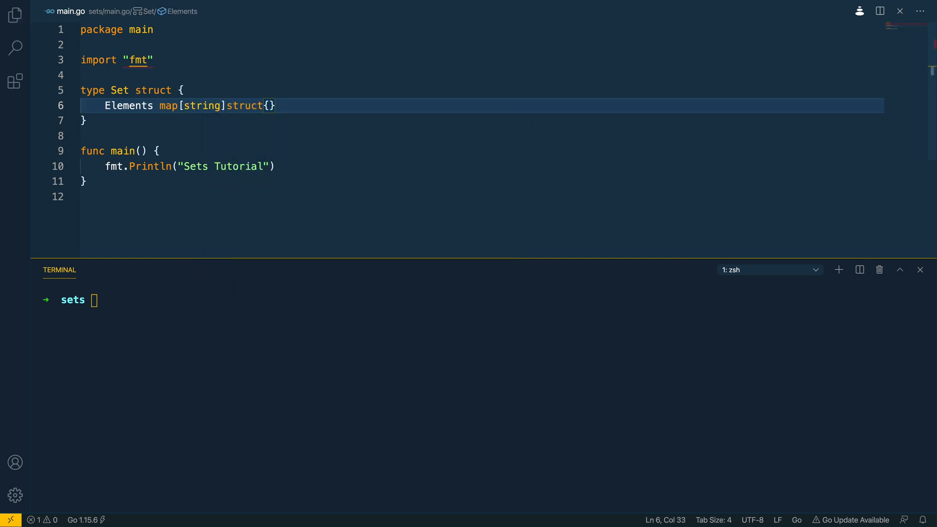
- Add the comment '// Set — our representation of a set data structure' above the type
{"action": "type", "text": "// Set"}
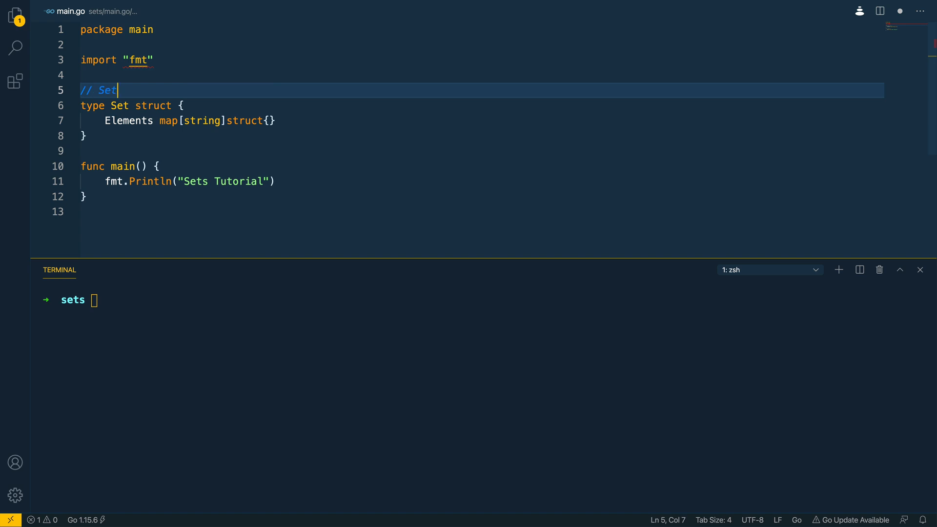
{"action": "type", "text": "— our"}
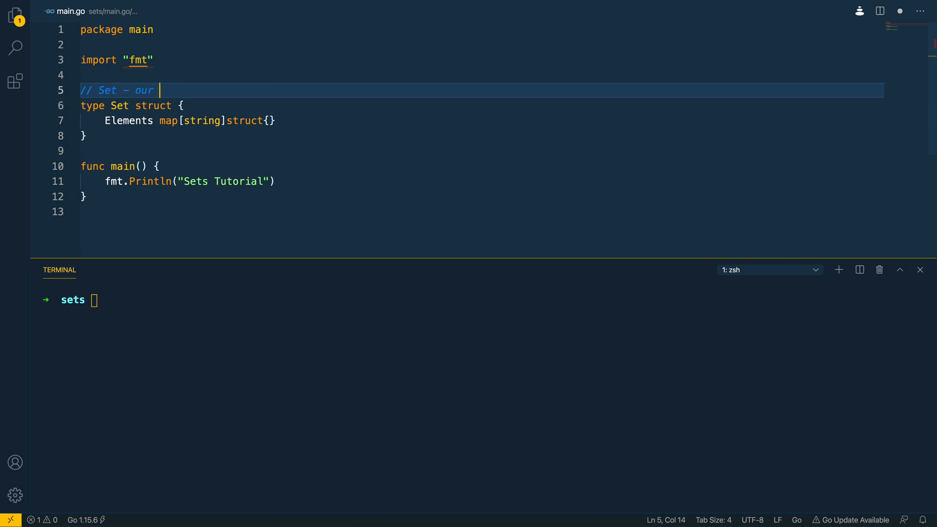
{"action": "type", "text": "repre"}
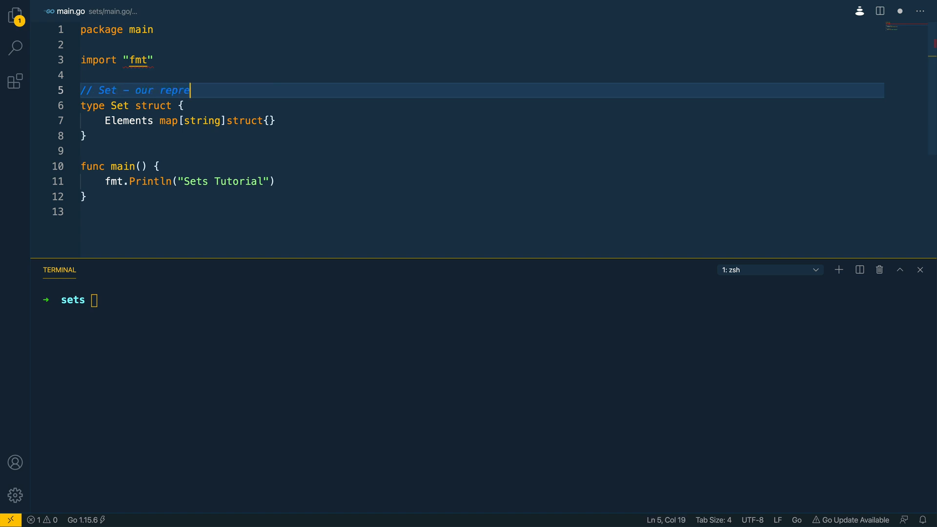
{"action": "type", "text": "sentation of a set"}
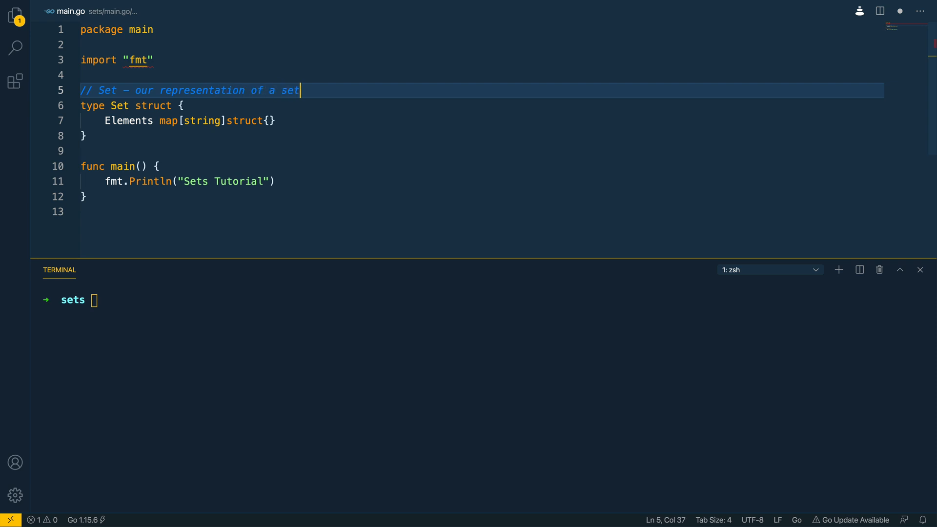
{"action": "type", "text": "data structure"}
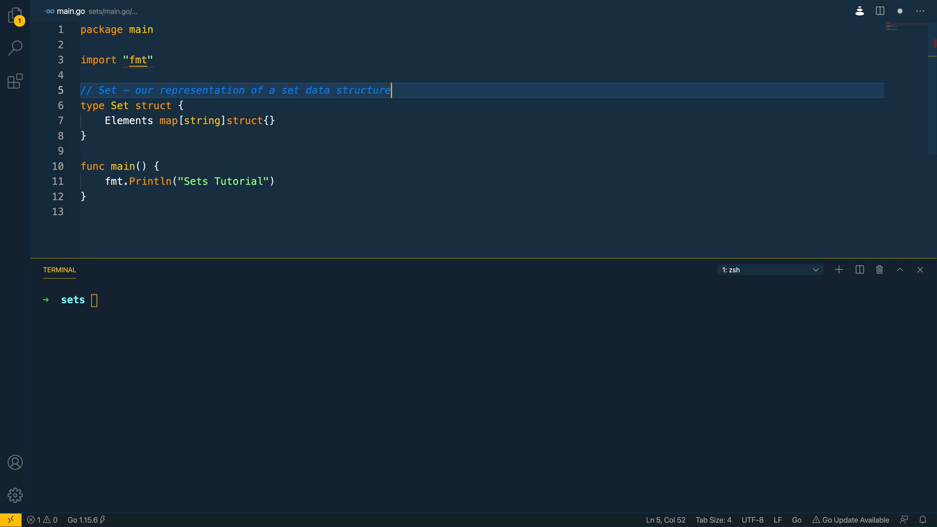
{"action": "left_click", "coordinate": [86, 136]}
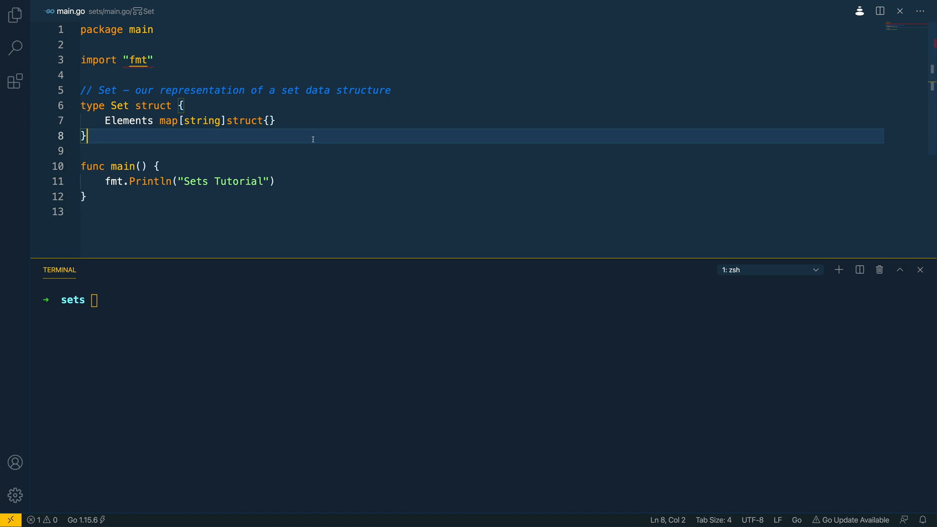
{"action": "mouse_move", "coordinate": [119, 106]}
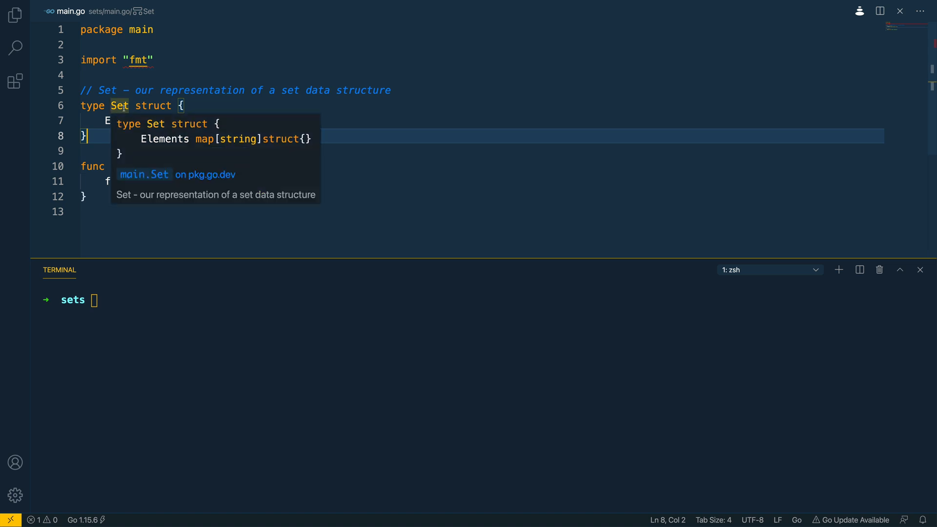
{"action": "mouse_move", "coordinate": [233, 107]}
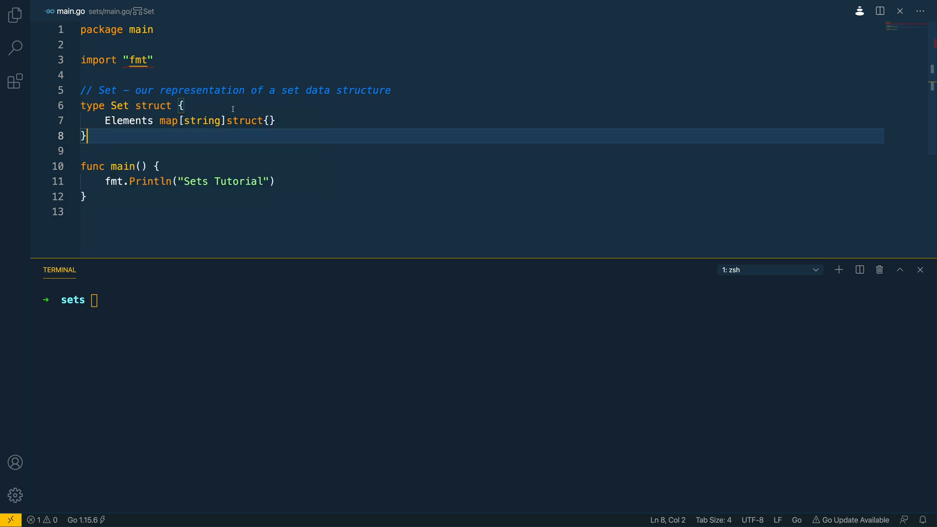
{"action": "mouse_move", "coordinate": [128, 121]}
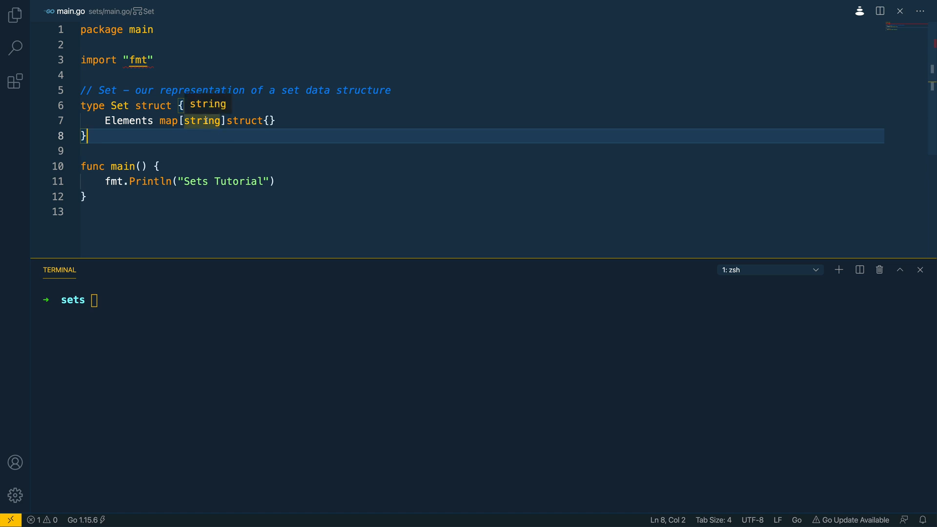
{"action": "mouse_move", "coordinate": [201, 133]}
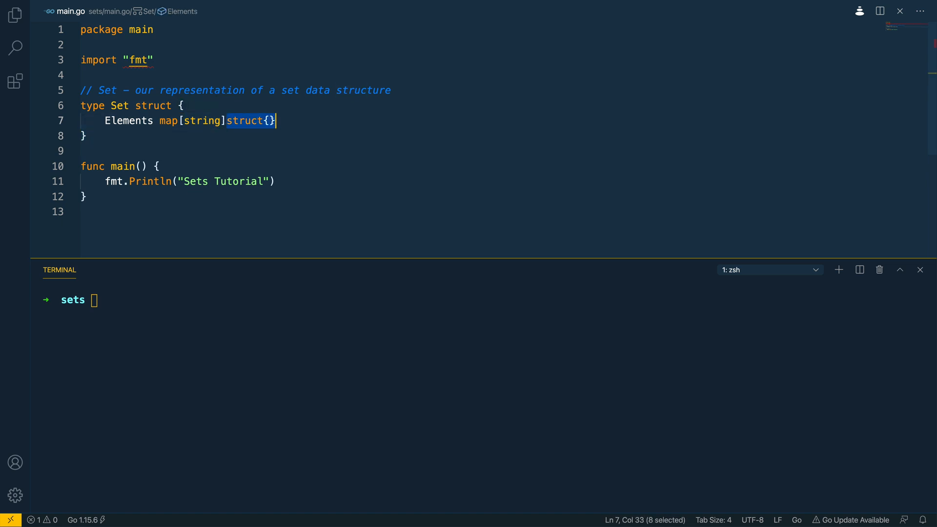
{"action": "mouse_move", "coordinate": [232, 138]}
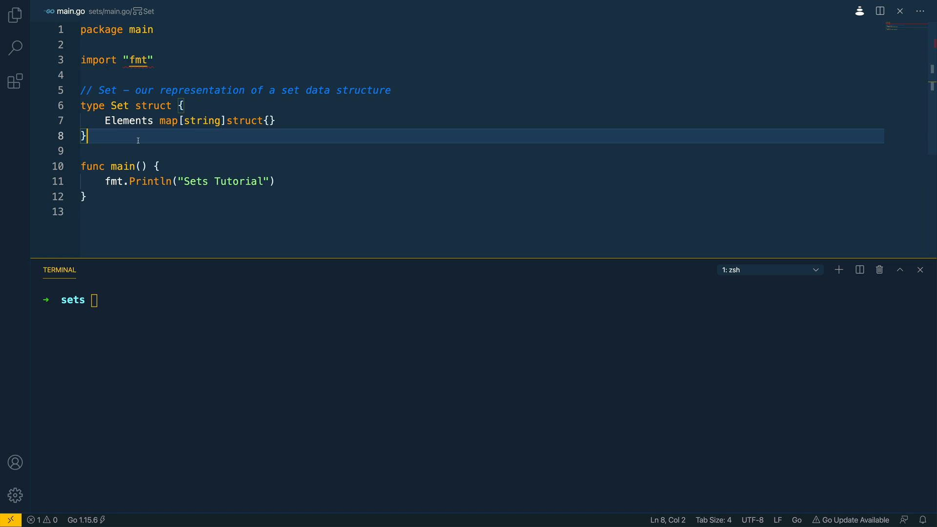
- Start func NewSet() *Set declaring var set Set
{"action": "key", "text": "Enter"}
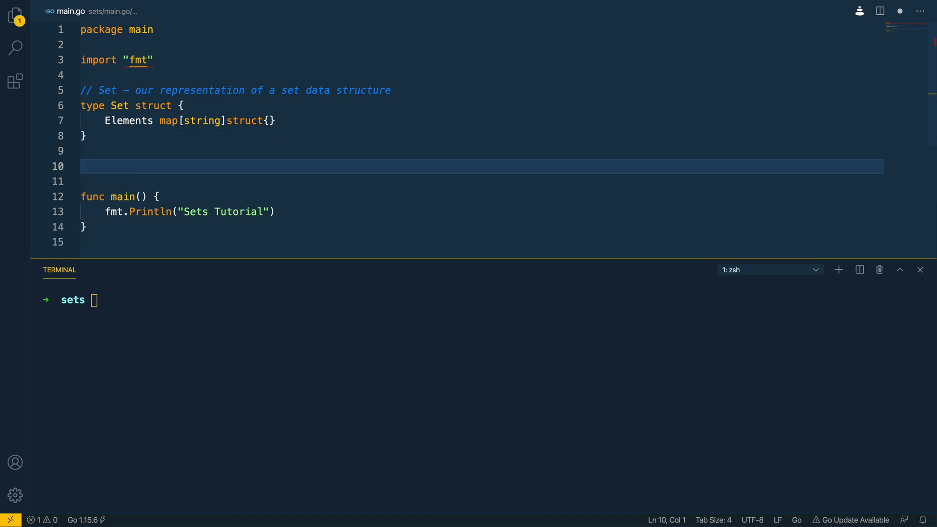
{"action": "type", "text": "func N"}
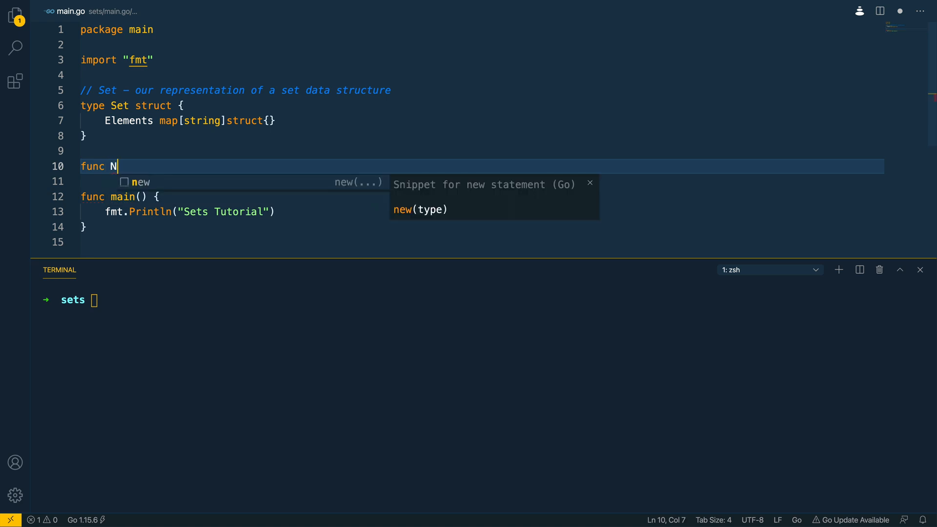
{"action": "type", "text": "ewSet("}
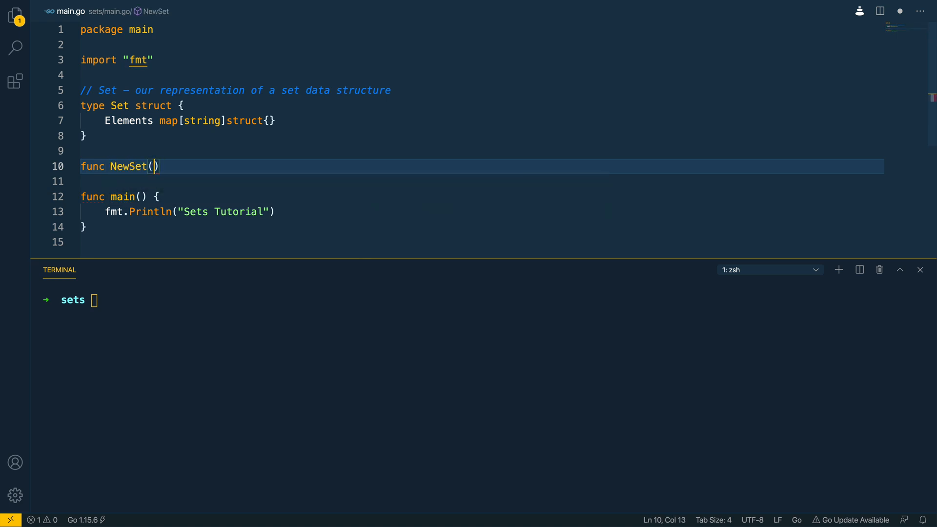
{"action": "type", "text": "*Set {"}
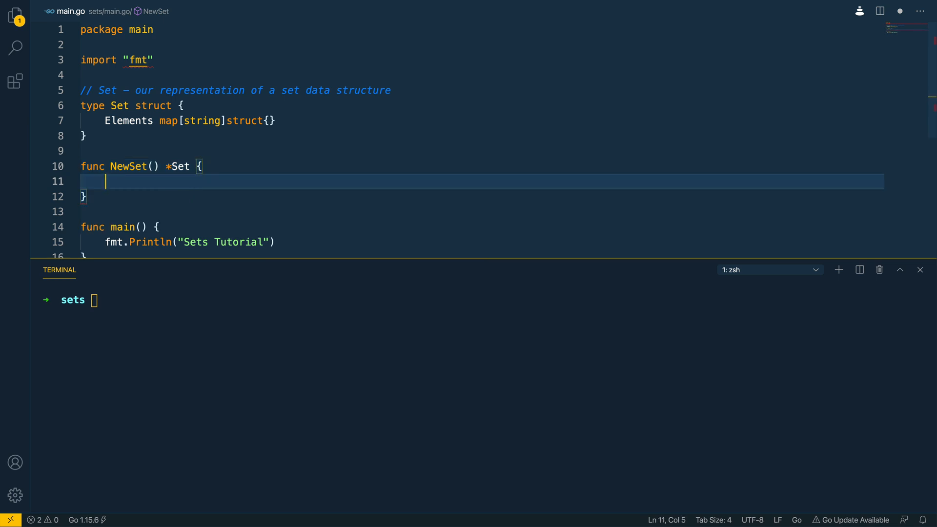
{"action": "type", "text": "var s"}
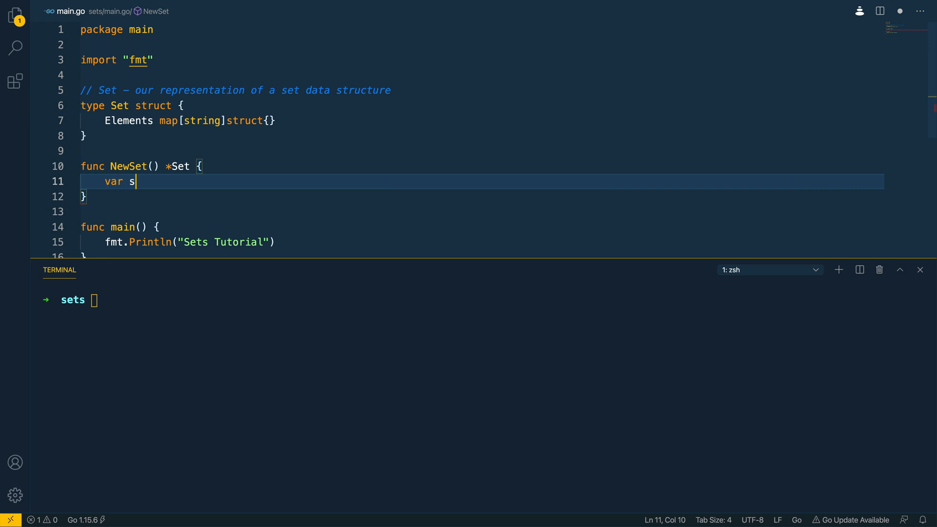
{"action": "type", "text": "et Set"}
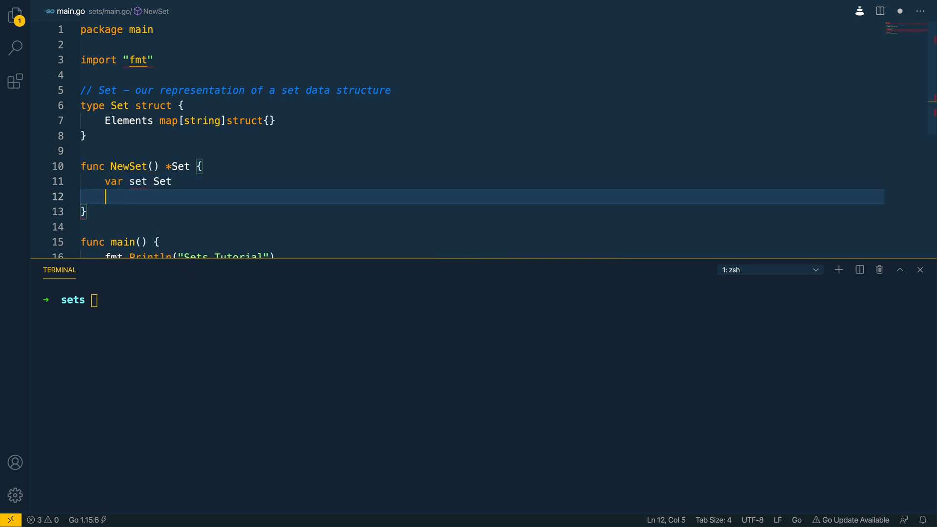
- Initialise set.Elements with make(map[string]struct{}) and return &set
{"action": "type", "text": "set.Elements = make("}
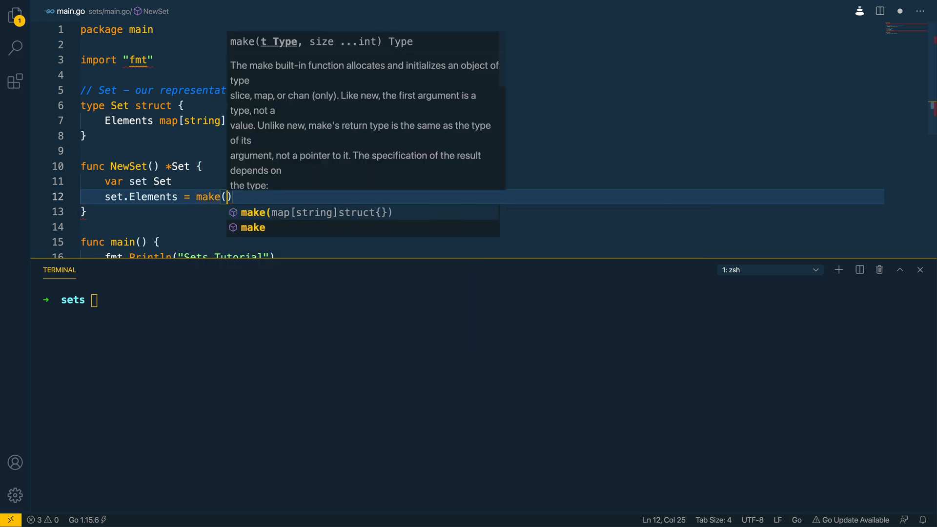
{"action": "type", "text": "map[string"}
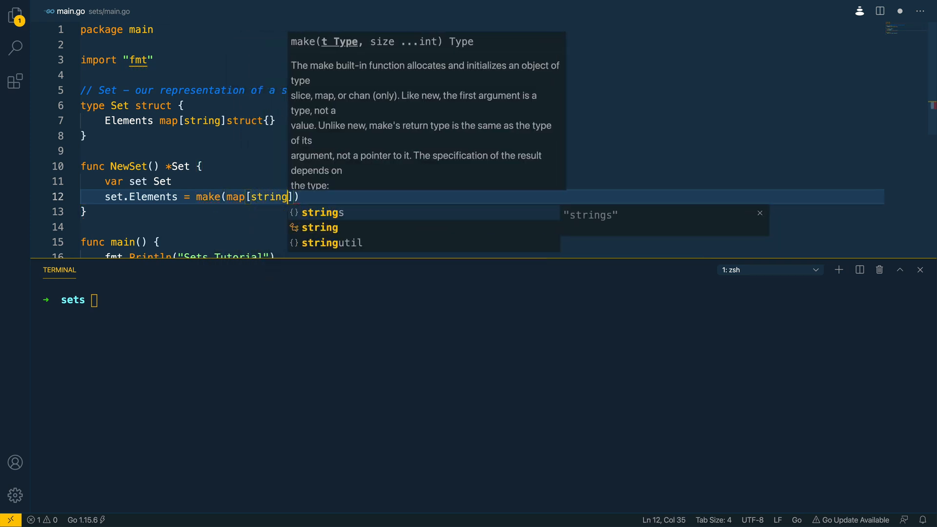
{"action": "type", "text": "strun"}
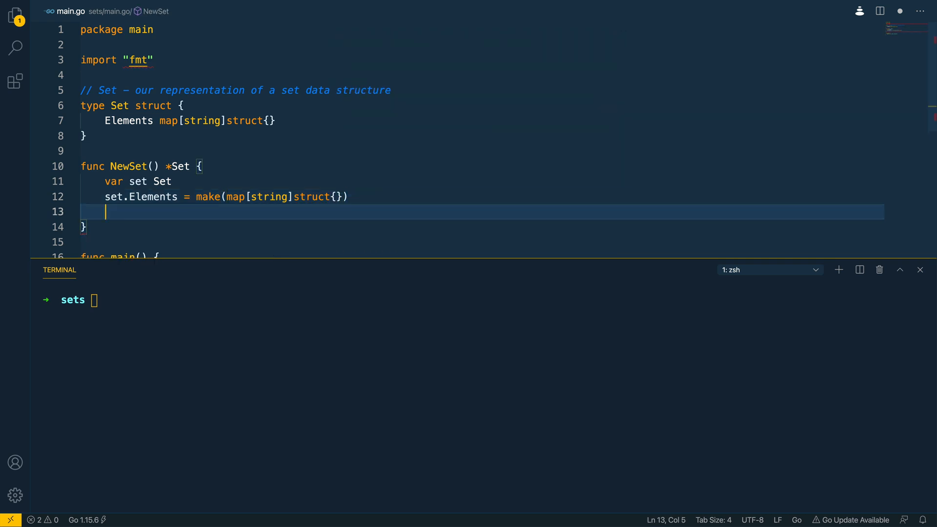
{"action": "type", "text": "return &"}
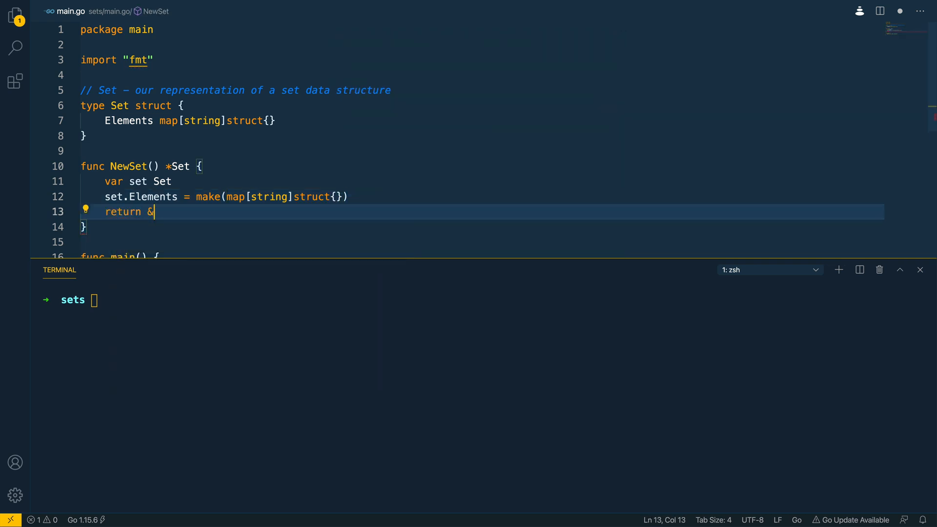
{"action": "type", "text": "set"}
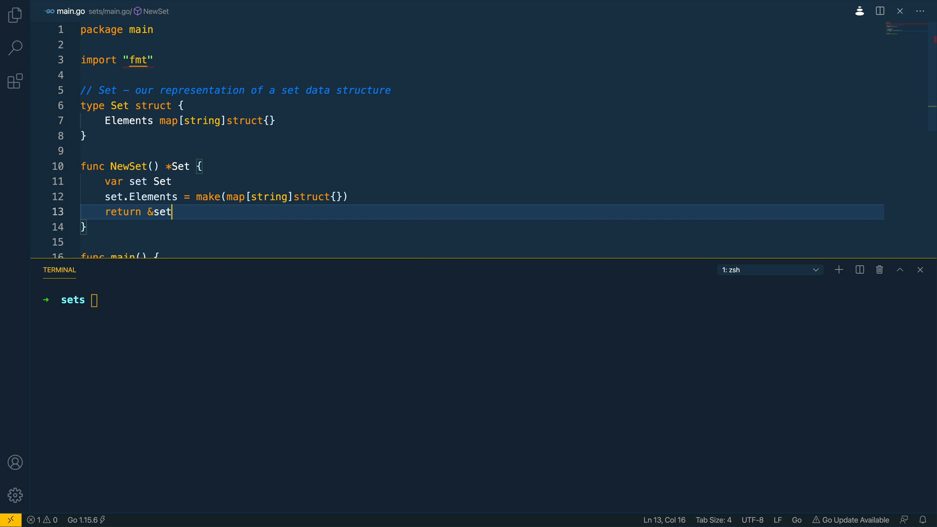
{"action": "scroll", "scroll_direction": "down", "scroll_amount": 3}
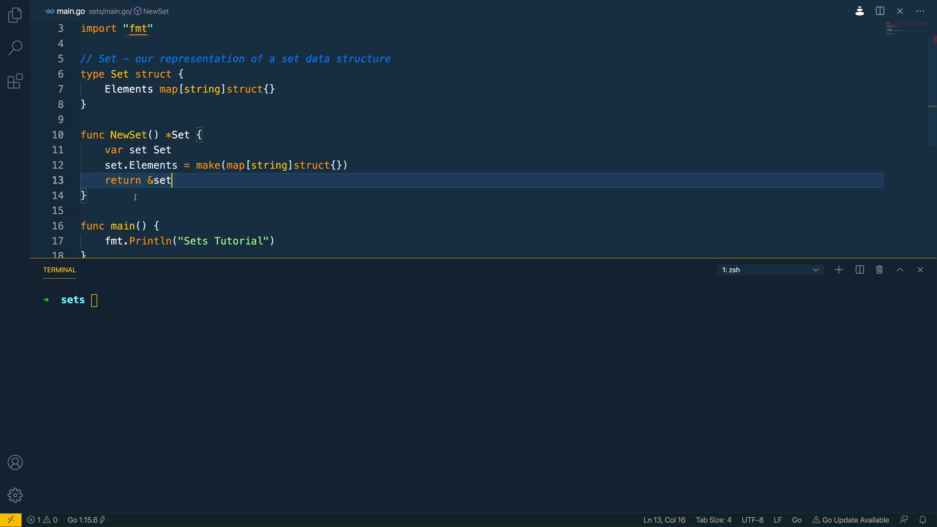
- Write func (s *Set) Add(elem string) storing s.Elements[elem] = struct{}{}
{"action": "key", "text": "Down"}
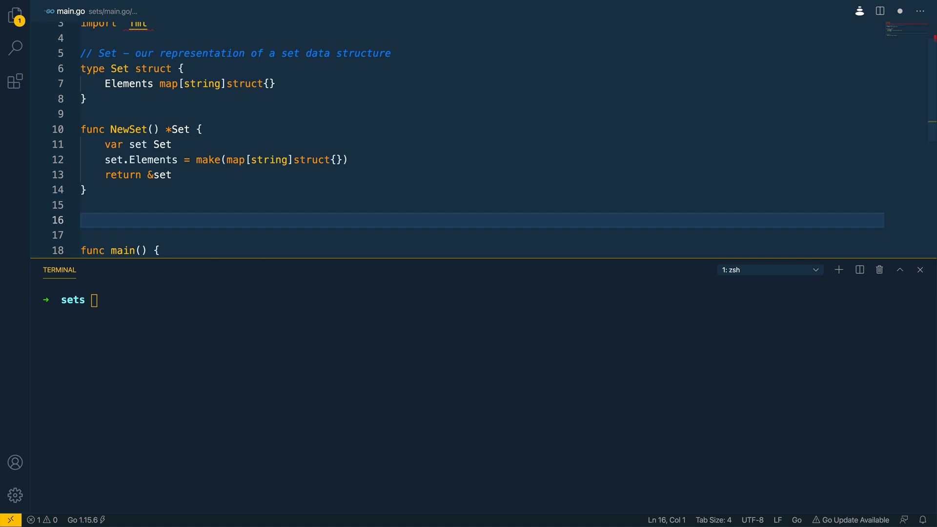
{"action": "type", "text": "func"}
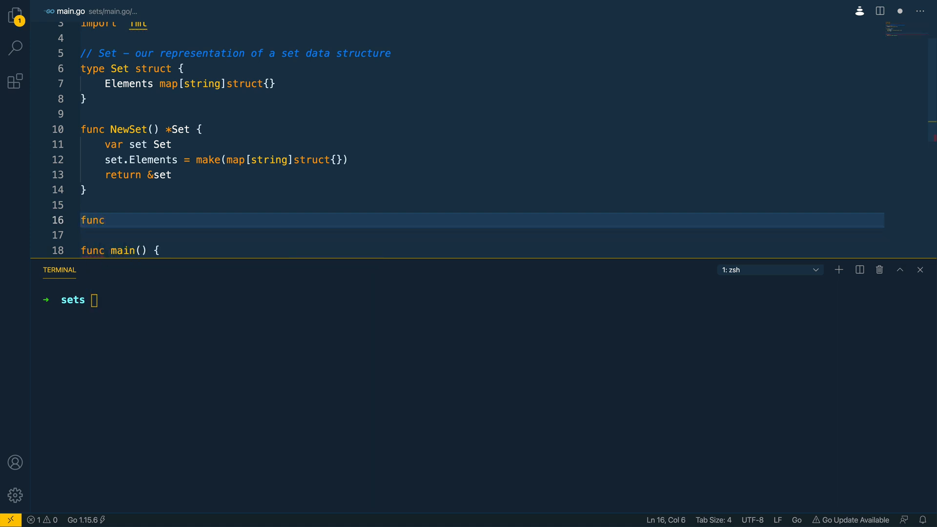
{"action": "type", "text": "(s *"}
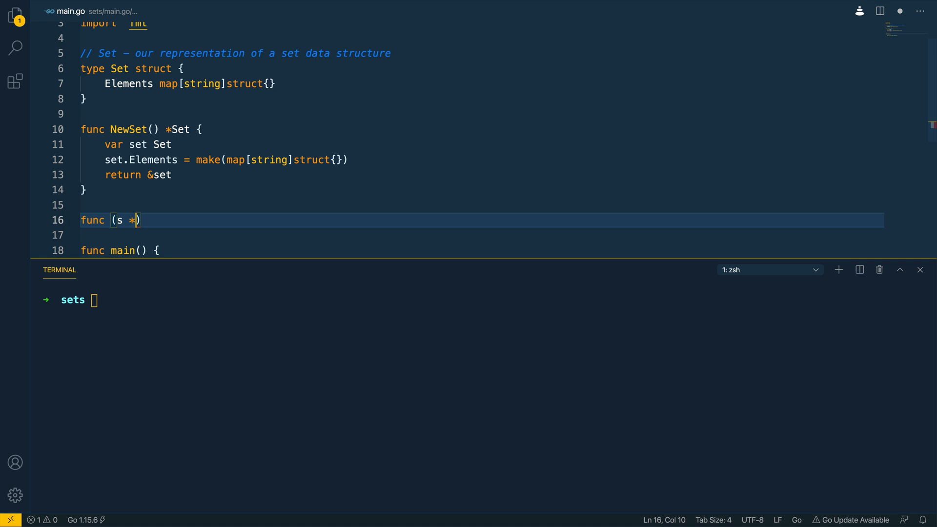
{"action": "type", "text": "Set"}
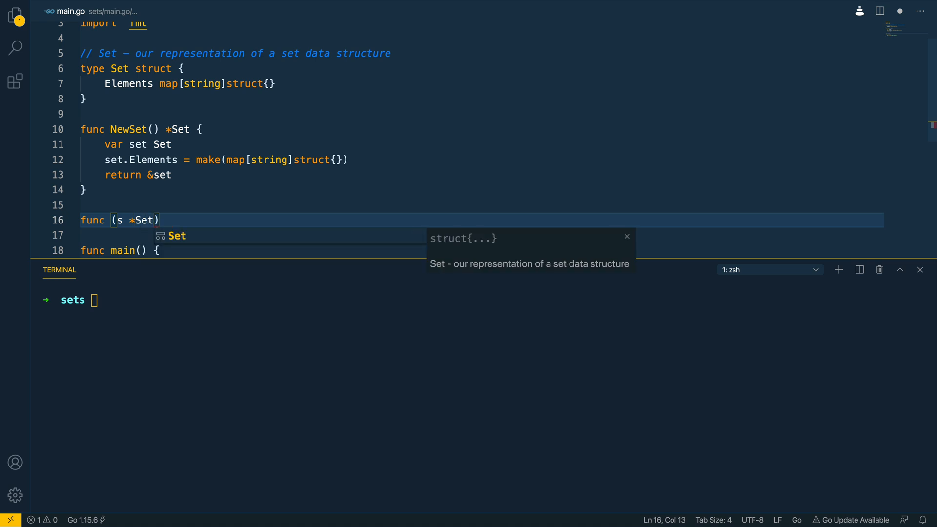
{"action": "type", "text": "Add"}
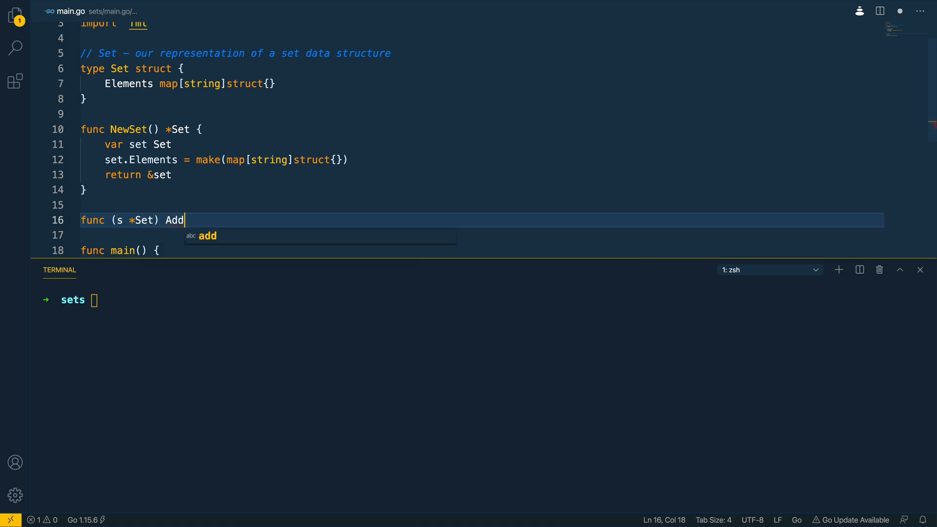
{"action": "type", "text": "(elem"}
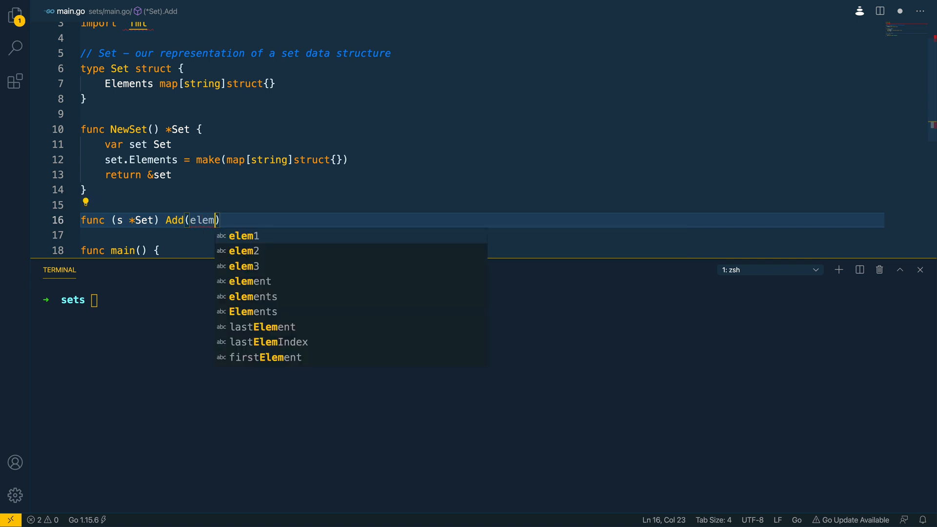
{"action": "type", "text": "string) {}"}
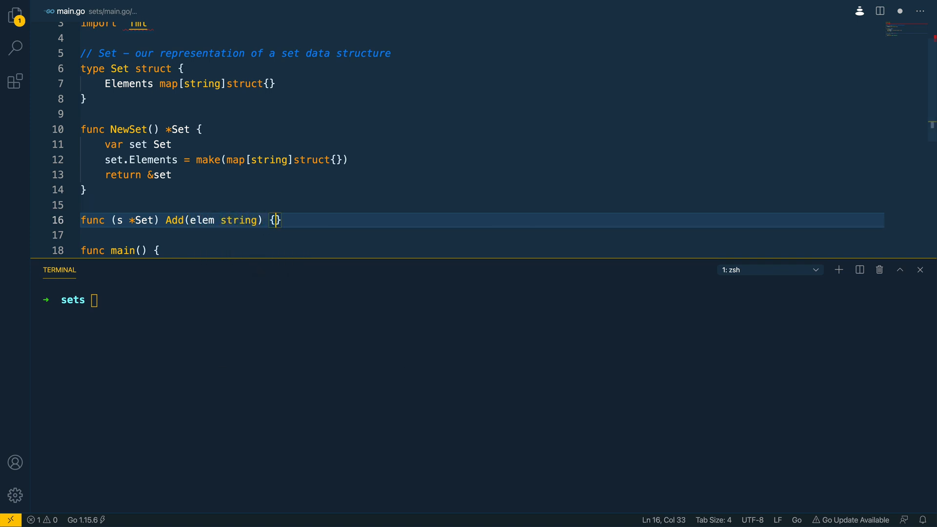
{"action": "type", "text": "s"}
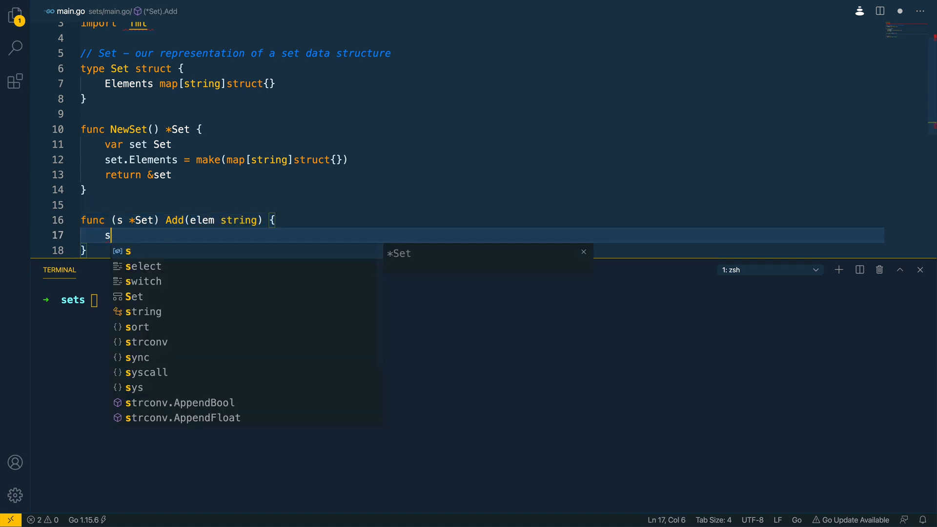
{"action": "type", "text": ".Elements"}
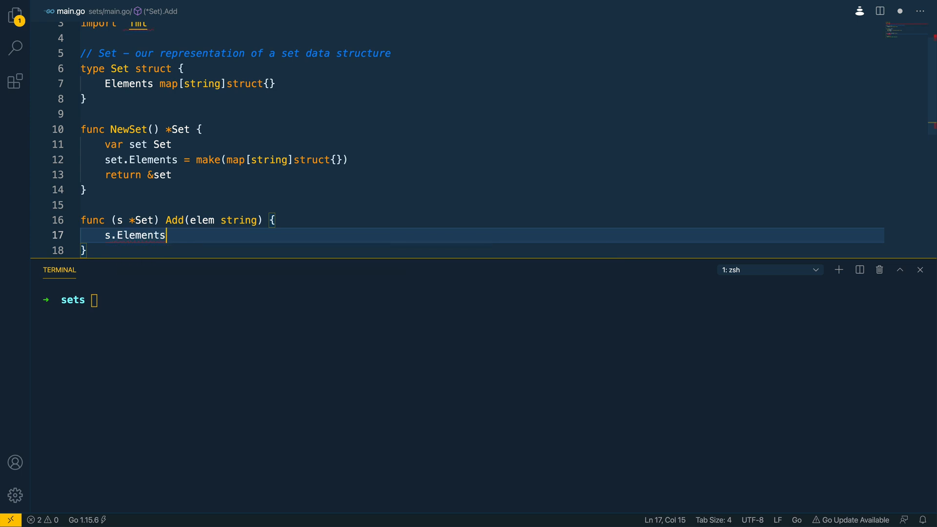
{"action": "type", "text": "[elem"}
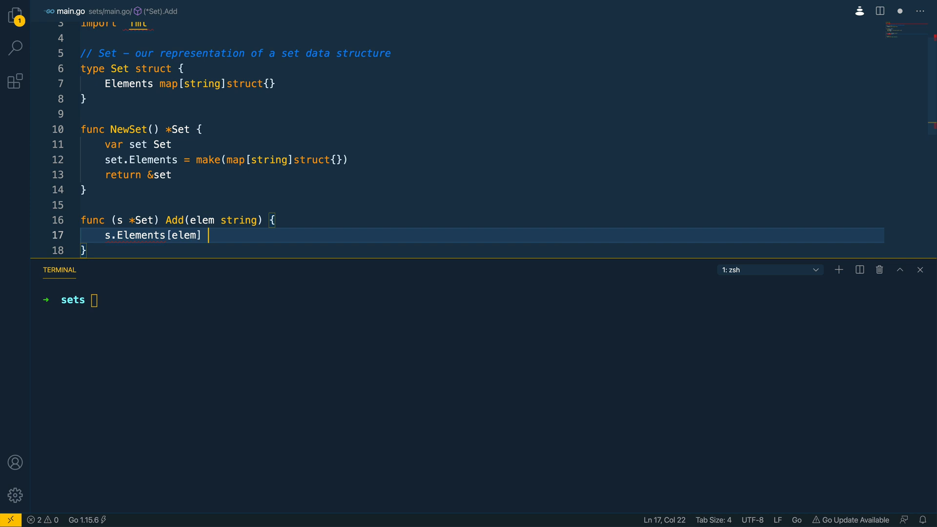
{"action": "type", "text": "= strun"}
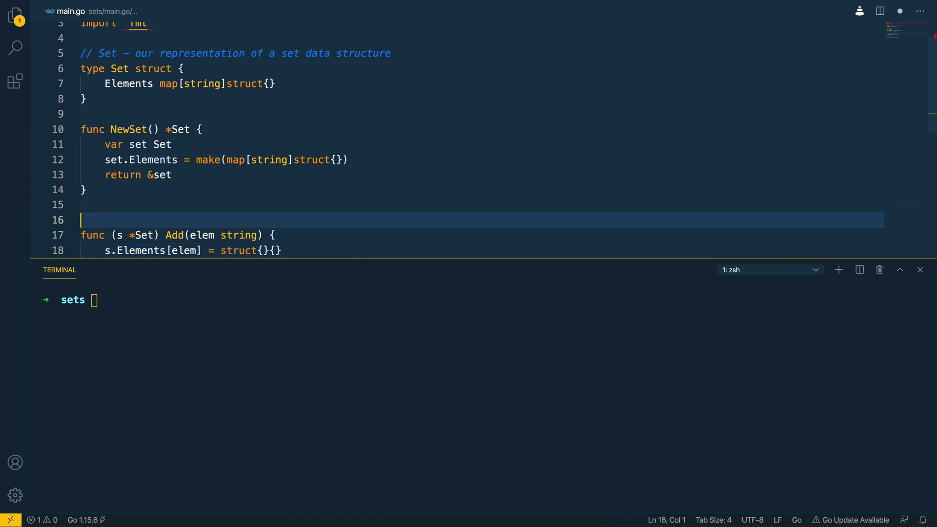
- Add the comment '// Add - adds an element to our Set' above the method
{"action": "type", "text": "// Add -"}
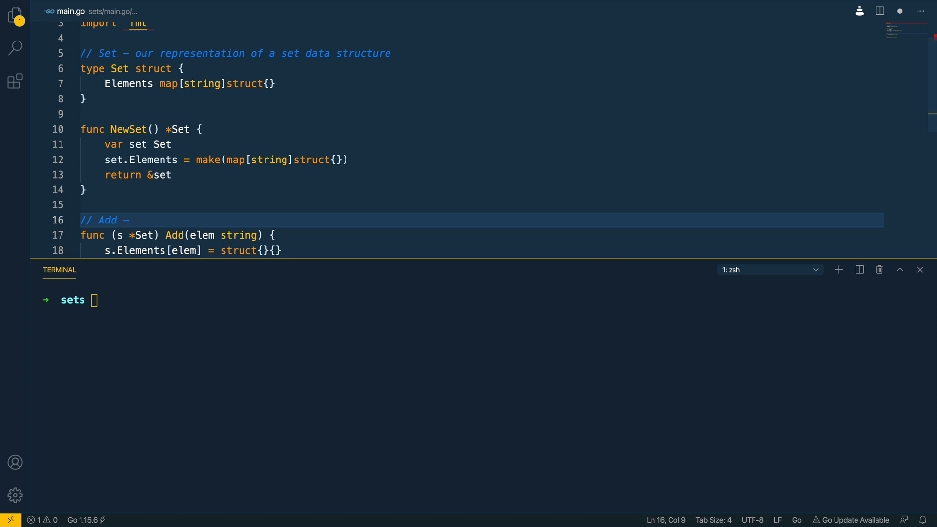
{"action": "key", "text": "Right"}
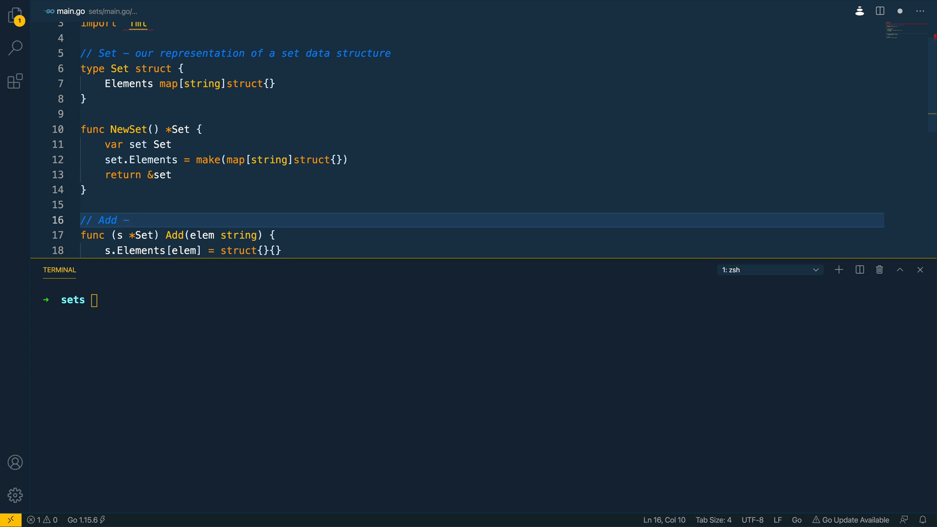
{"action": "type", "text": "adds an"}
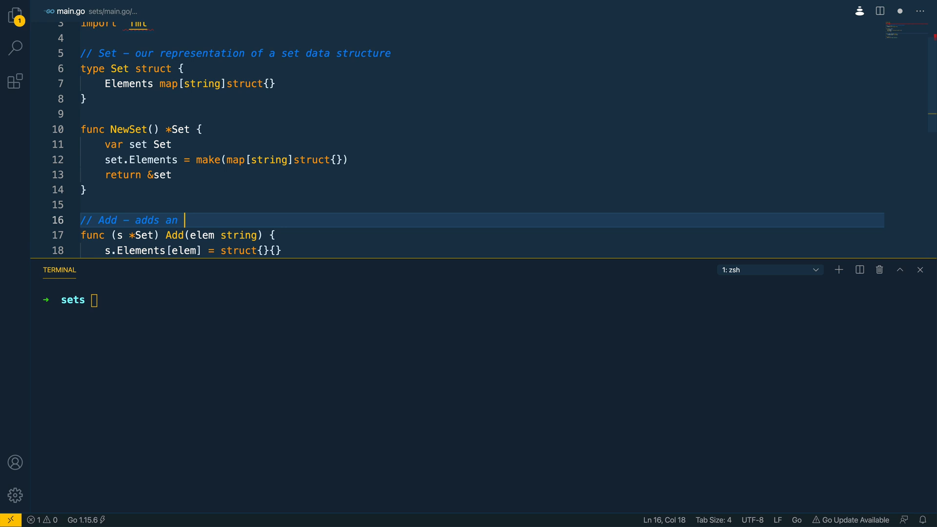
{"action": "type", "text": "element to our"}
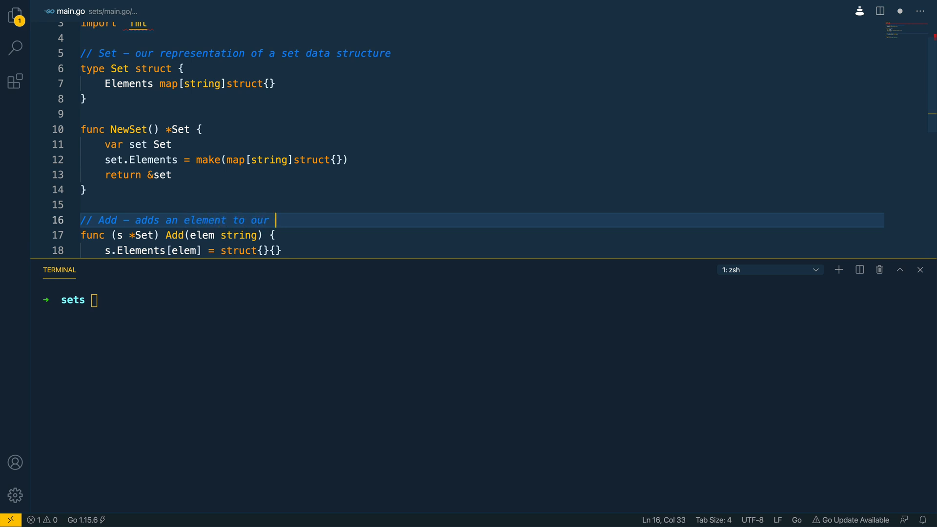
{"action": "type", "text": "Set"}
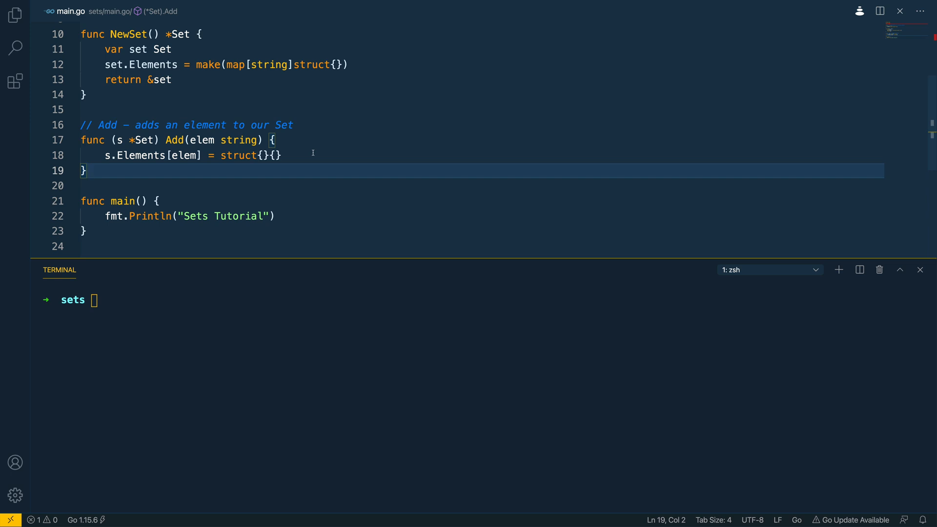
- Highlight the elem parameter and empty struct value in Add to review them
{"action": "double_click", "coordinate": [203, 141]}
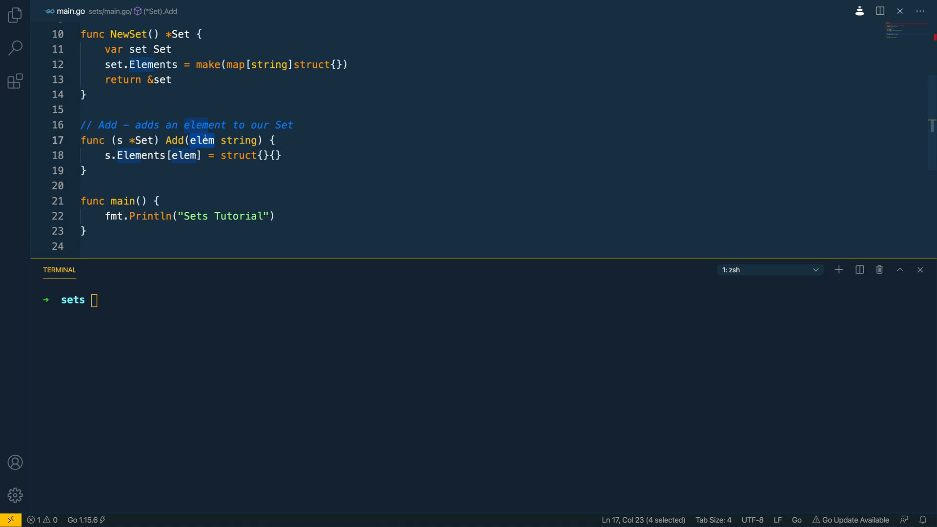
{"action": "double_click", "coordinate": [184, 155]}
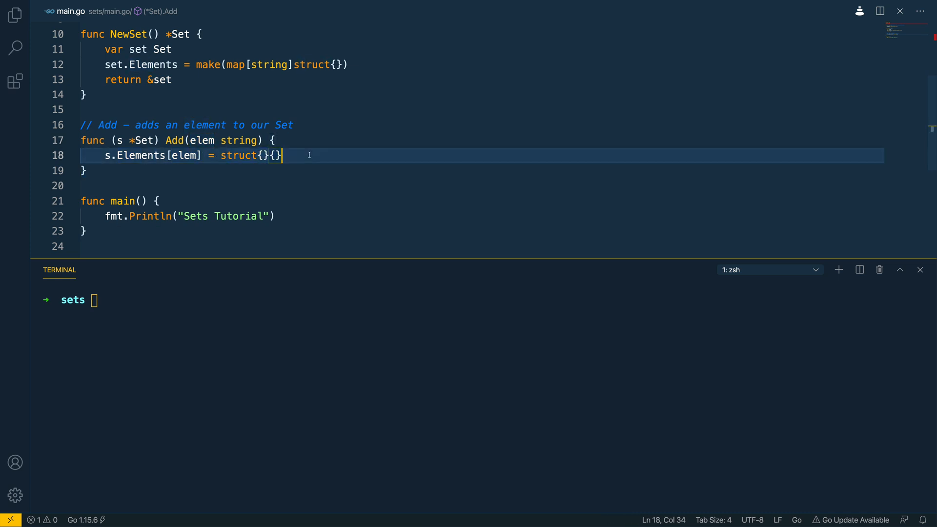
{"action": "mouse_move", "coordinate": [202, 140]}
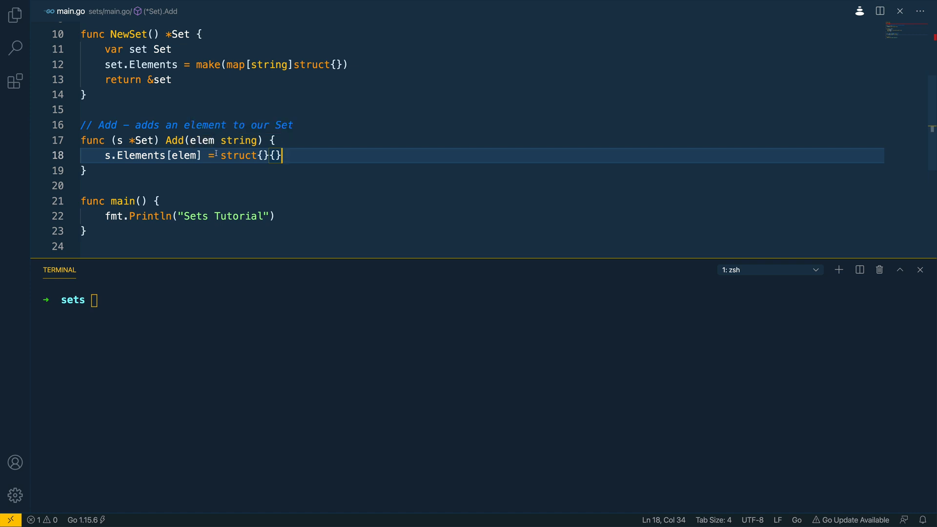
{"action": "left_click_drag", "start_coordinate": [221, 155], "coordinate": [282, 155]}
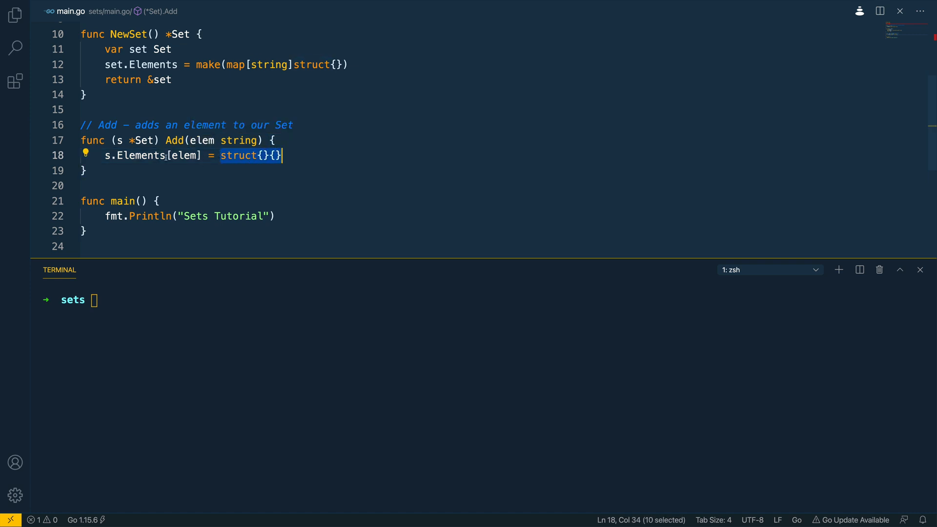
{"action": "mouse_move", "coordinate": [215, 170]}
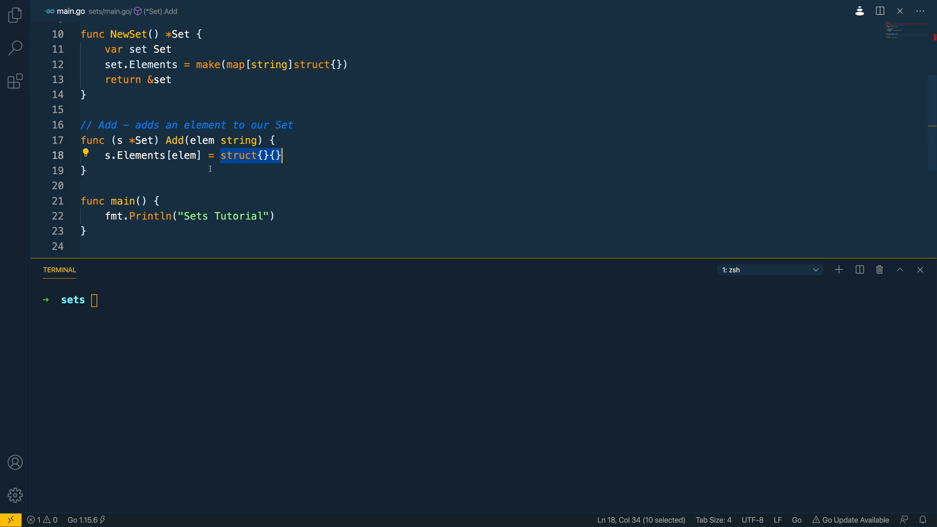
{"action": "mouse_move", "coordinate": [207, 165]}
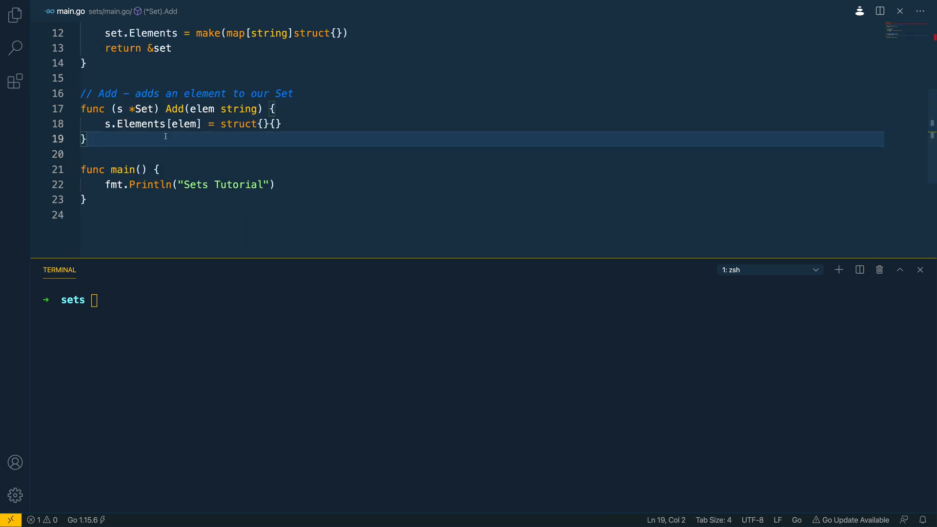
{"action": "key", "text": "Enter"}
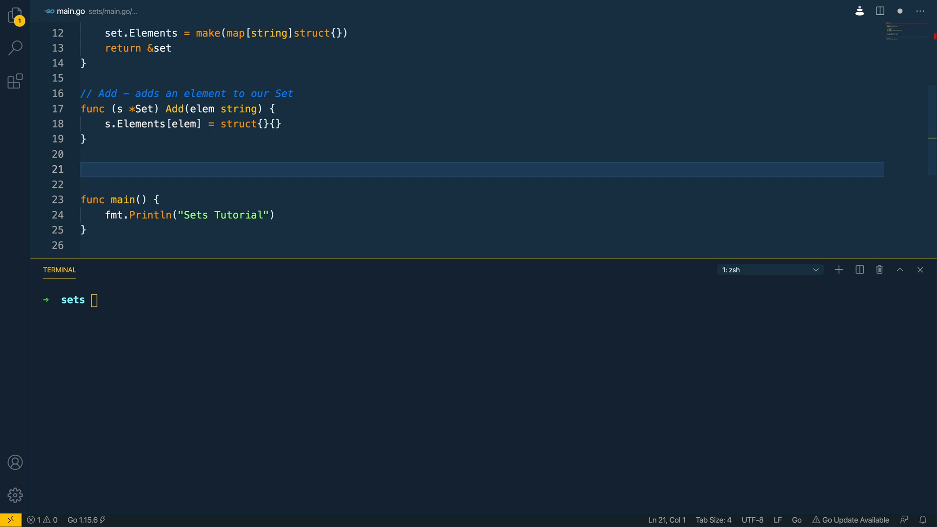
- Declare func (s *Set) Delete(elem string) with the comment '// Delete — removes an element from our set if it exists'
{"action": "type", "text": "func ()"}
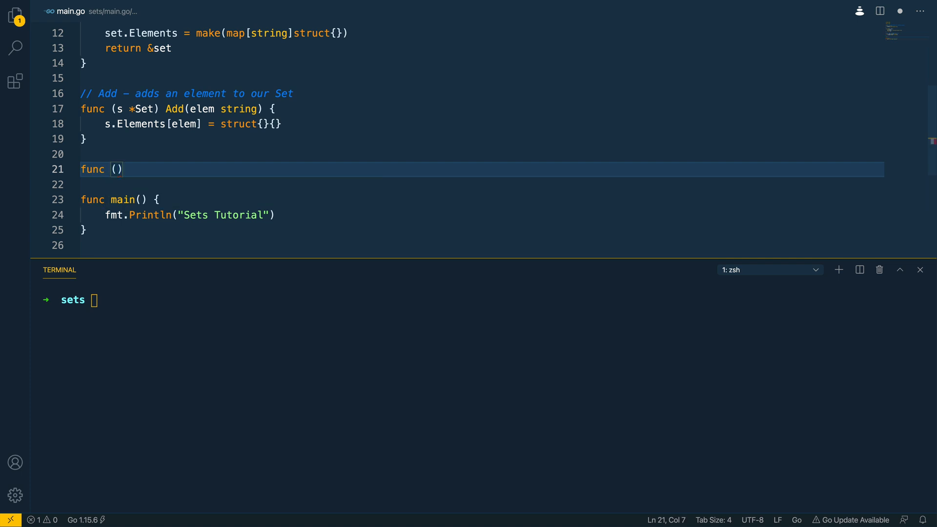
{"action": "type", "text": "s *Set"}
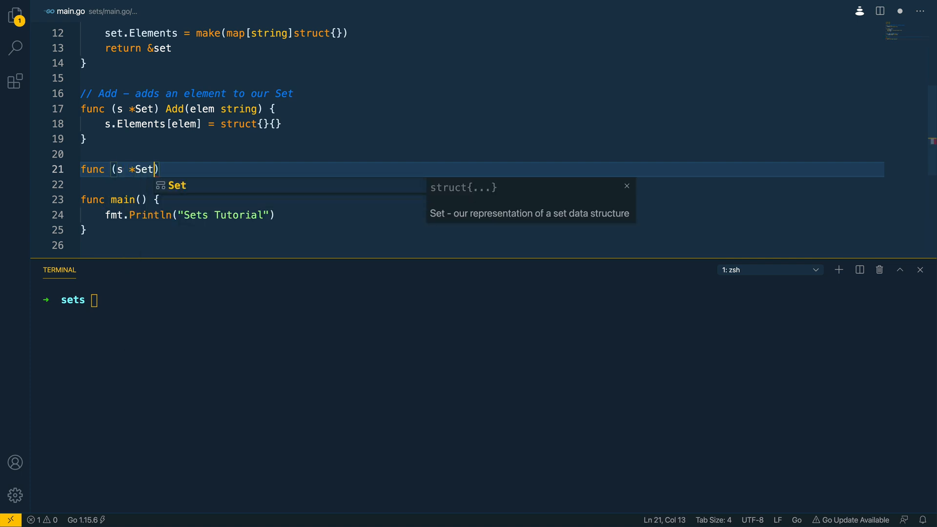
{"action": "type", "text": "Delete()"}
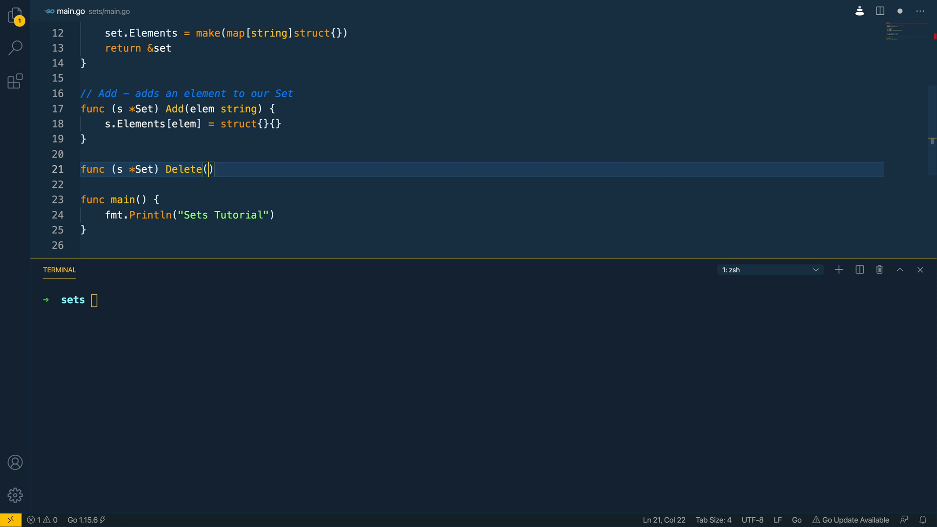
{"action": "type", "text": "elem string"}
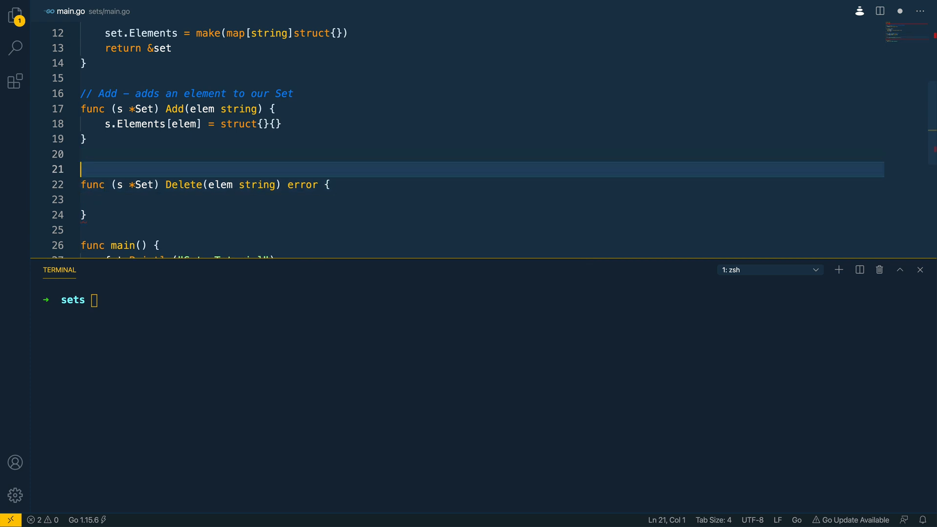
{"action": "type", "text": "// Del"}
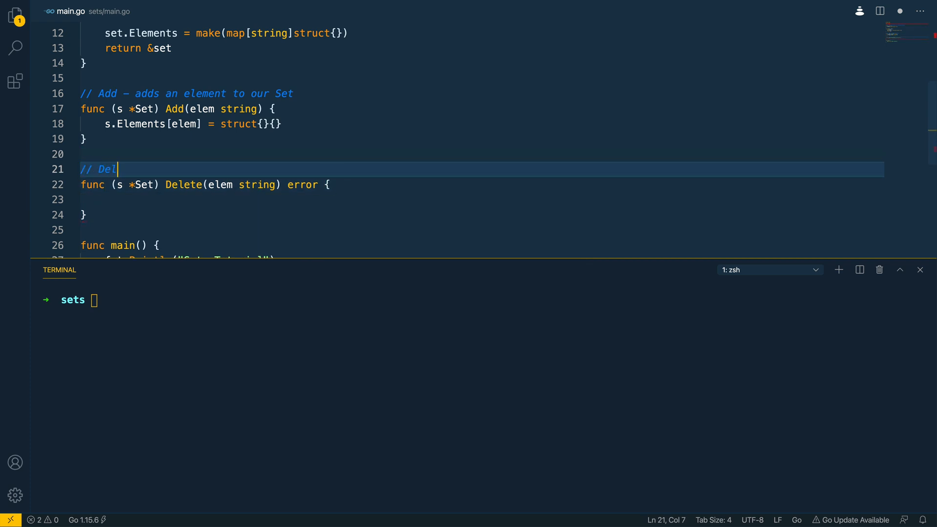
{"action": "type", "text": "ete — remove"}
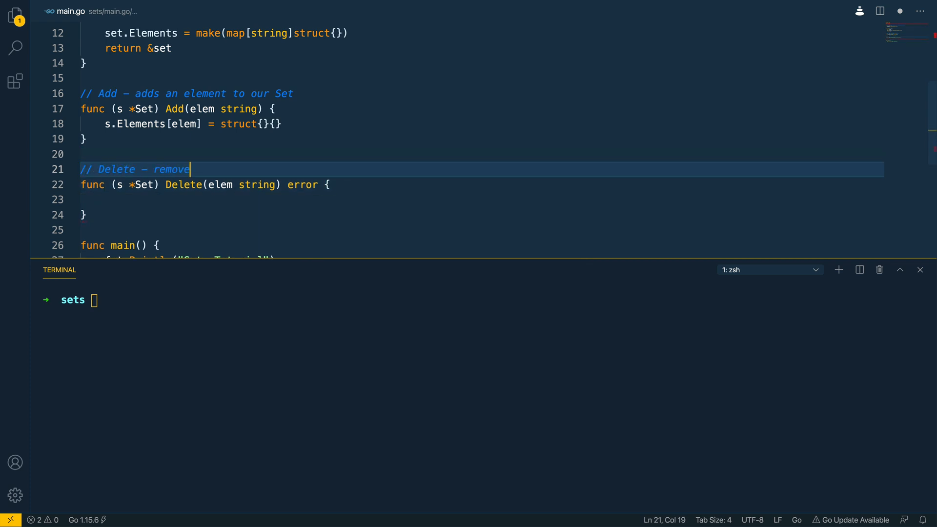
{"action": "type", "text": "s an element"}
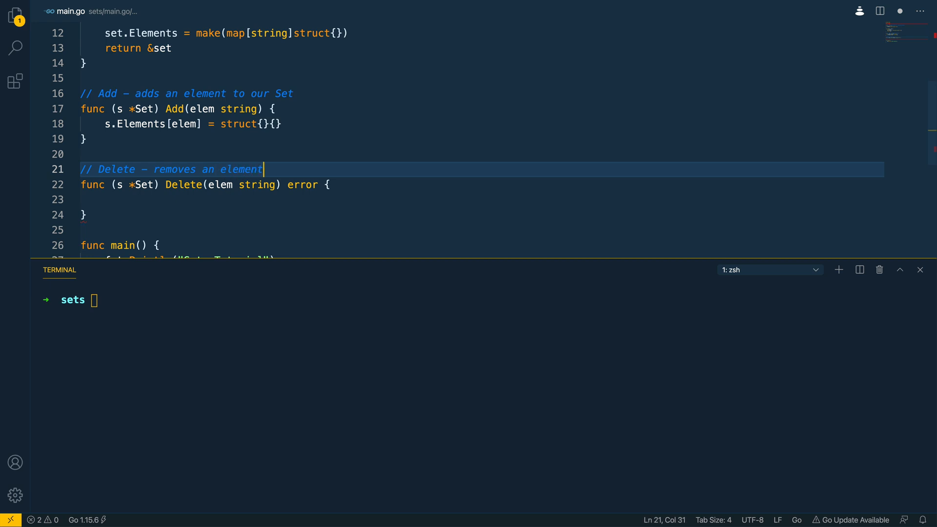
{"action": "type", "text": "from our set if it exists"}
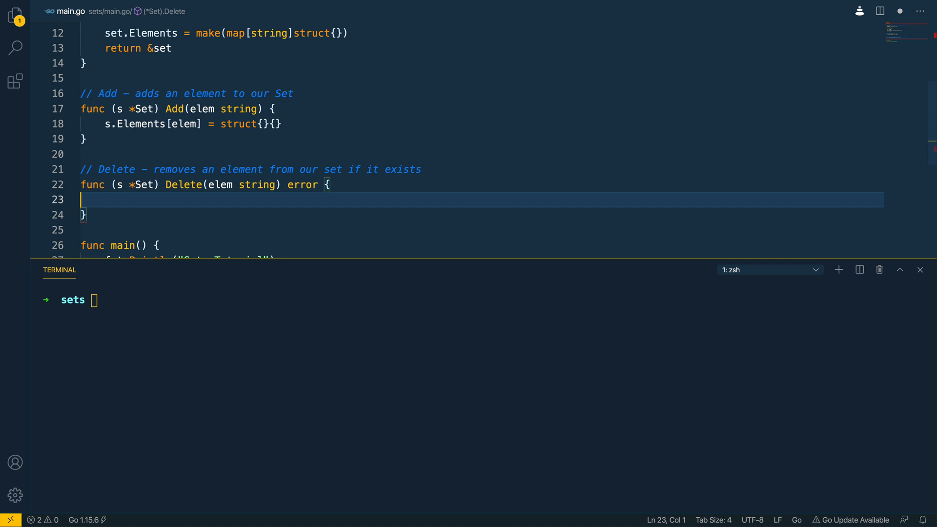
{"action": "key", "text": "Tab"}
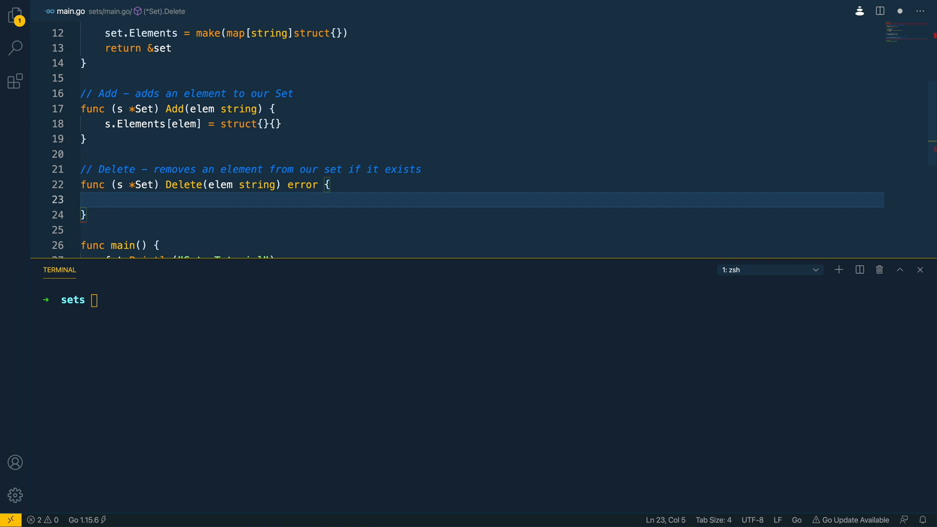
- Check _, exists := s.Elements[elem] and return errors.New for 'element not present' when missing
{"action": "type", "text": "if"}
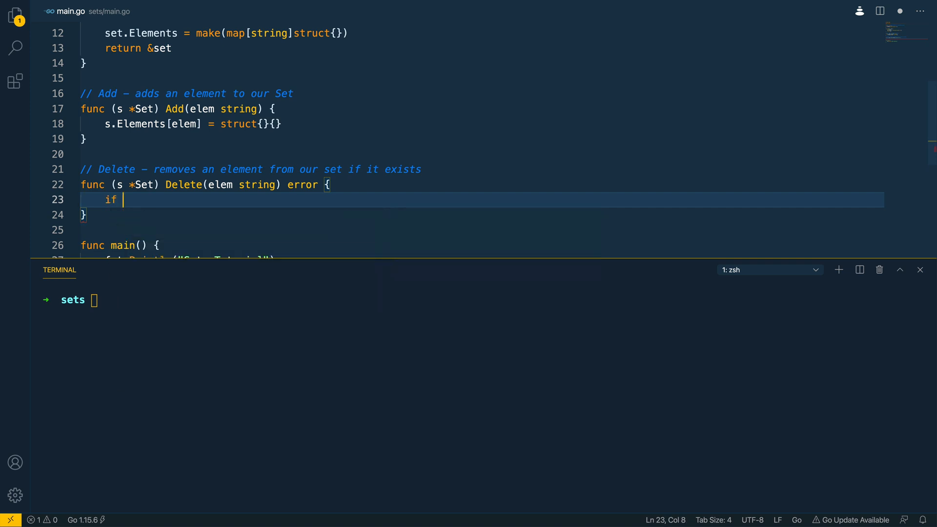
{"action": "type", "text": "_"}
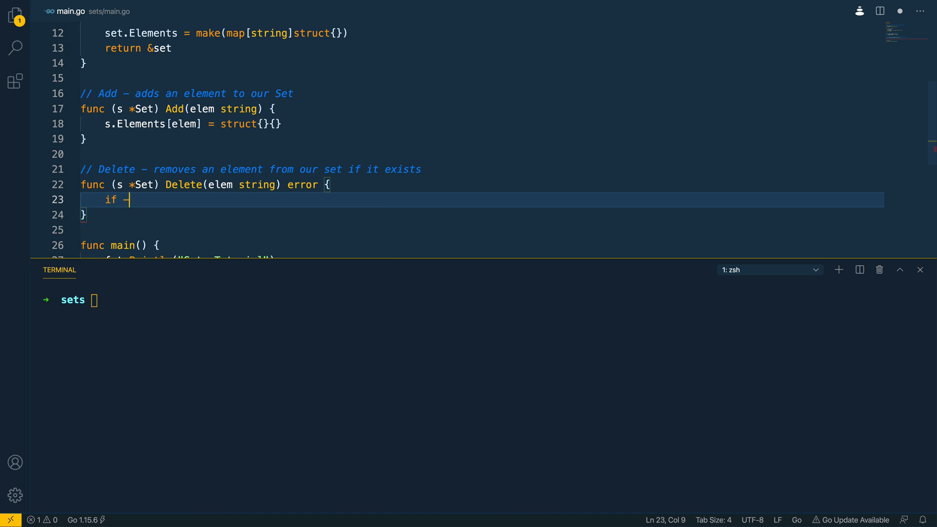
{"action": "type", "text": "_, ex"}
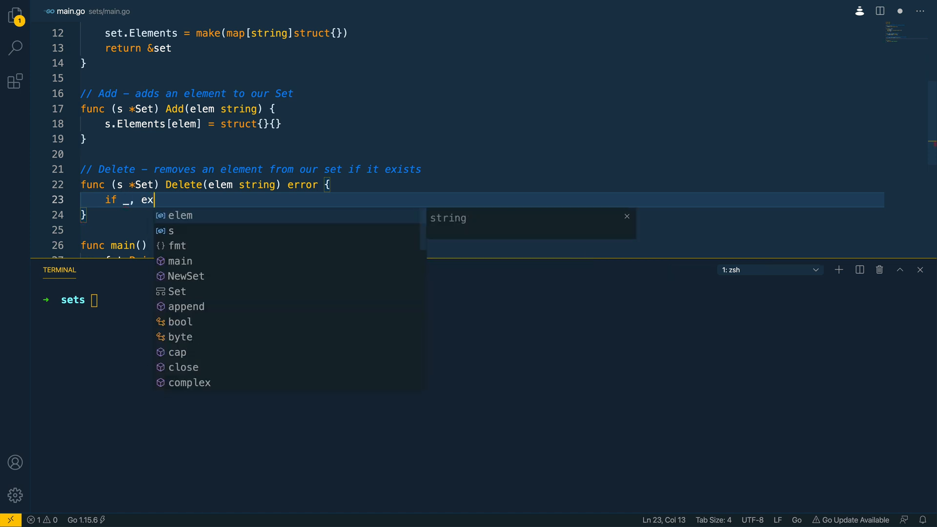
{"action": "type", "text": "ists := s.Ele"}
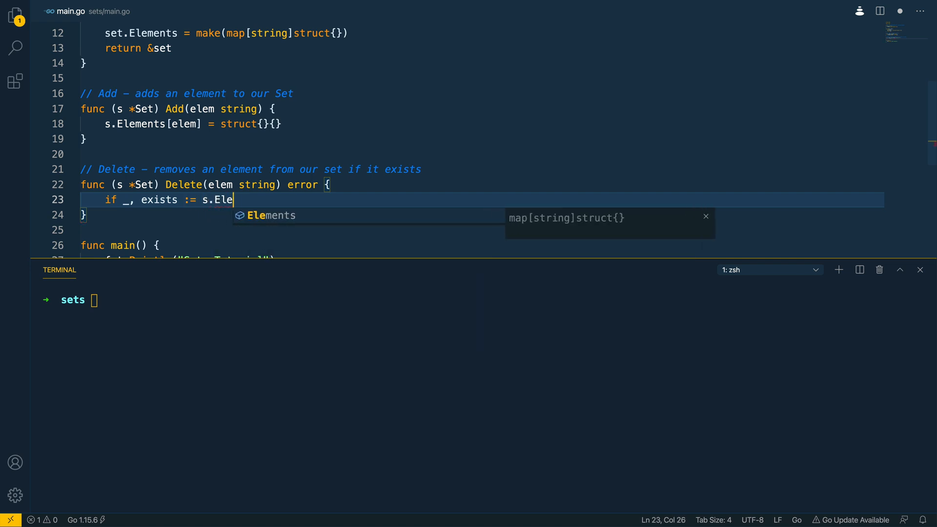
{"action": "type", "text": "ments[elem];"}
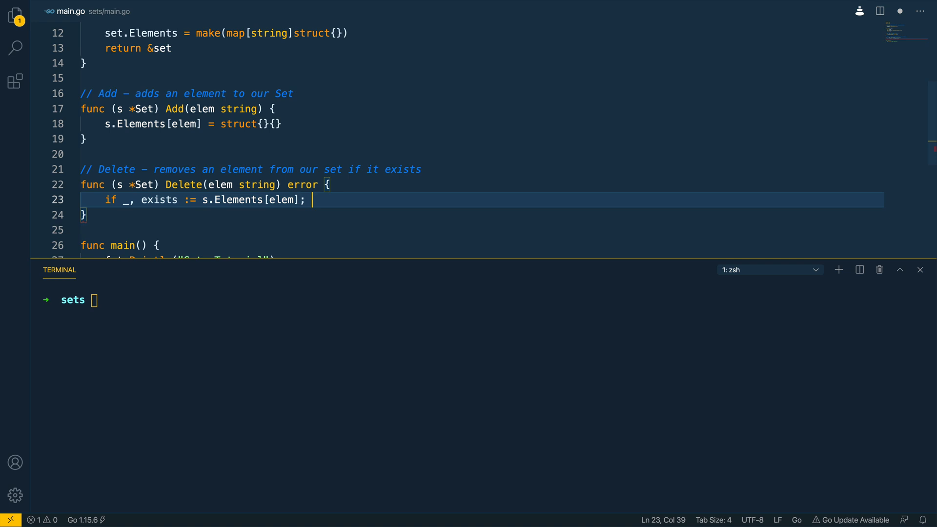
{"action": "type", "text": "!exists {"}
{"action": "type", "text": "re"}
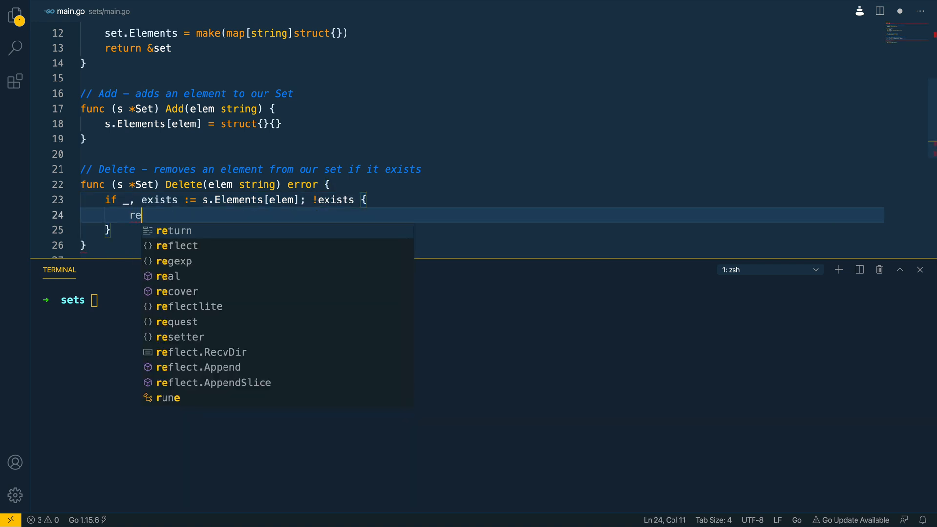
{"action": "type", "text": "turn errors.New(\"ele"}
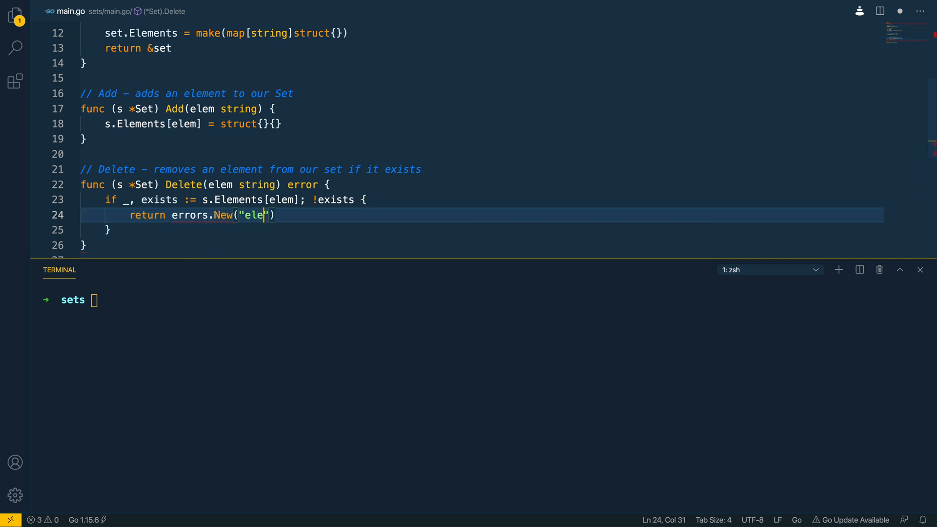
{"action": "type", "text": "ment not present in set"}
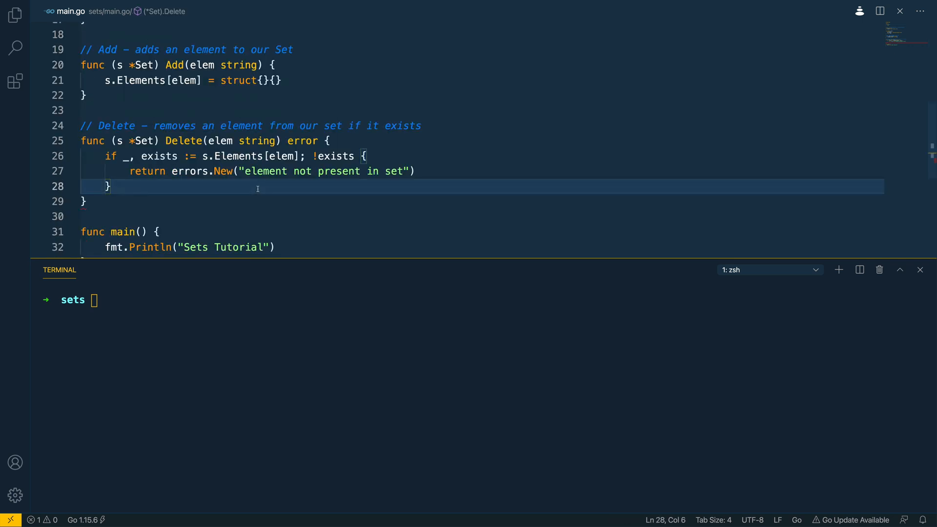
- Otherwise call delete(s.Elements, elem) and return nil
{"action": "type", "text": "delete("}
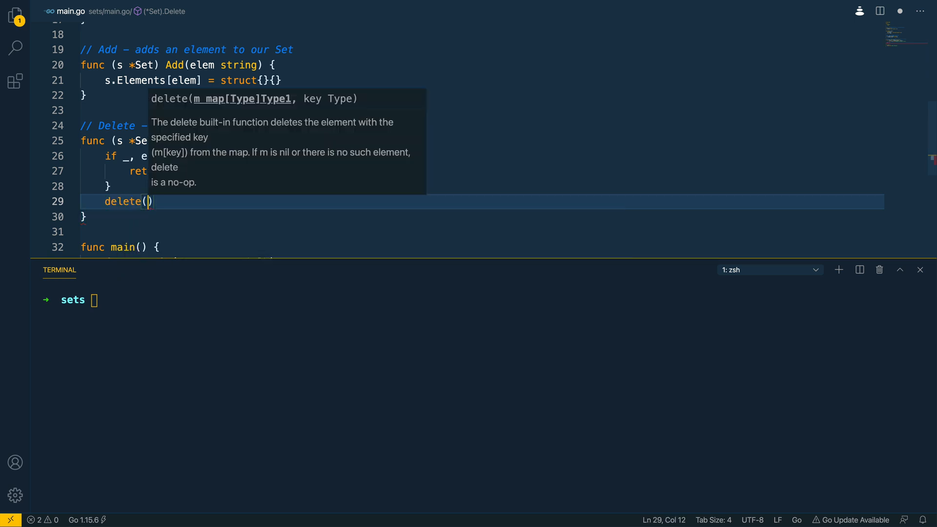
{"action": "type", "text": "s.El"}
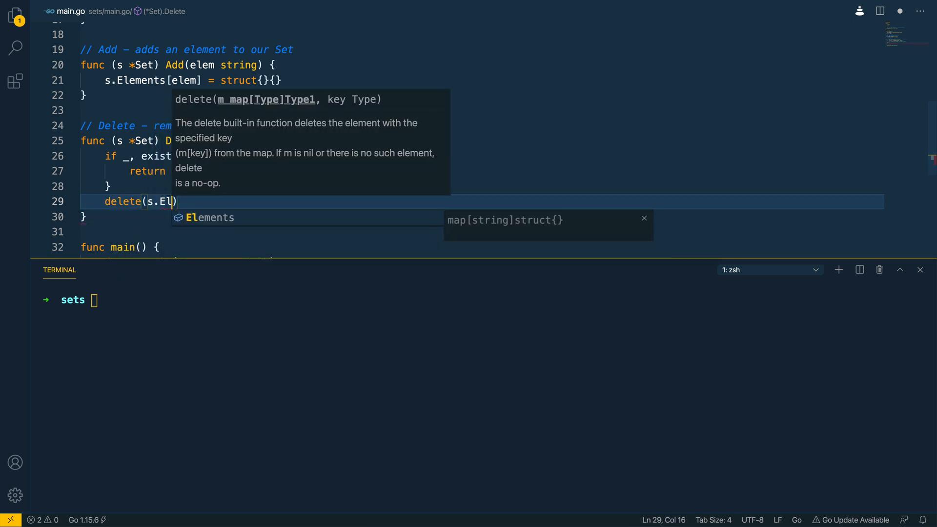
{"action": "type", "text": "ements, elem"}
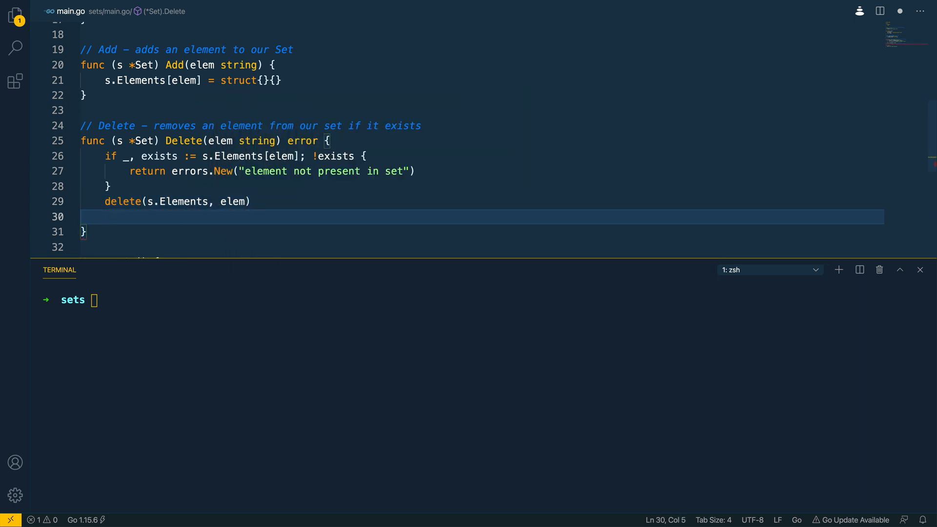
{"action": "type", "text": "return nil"}
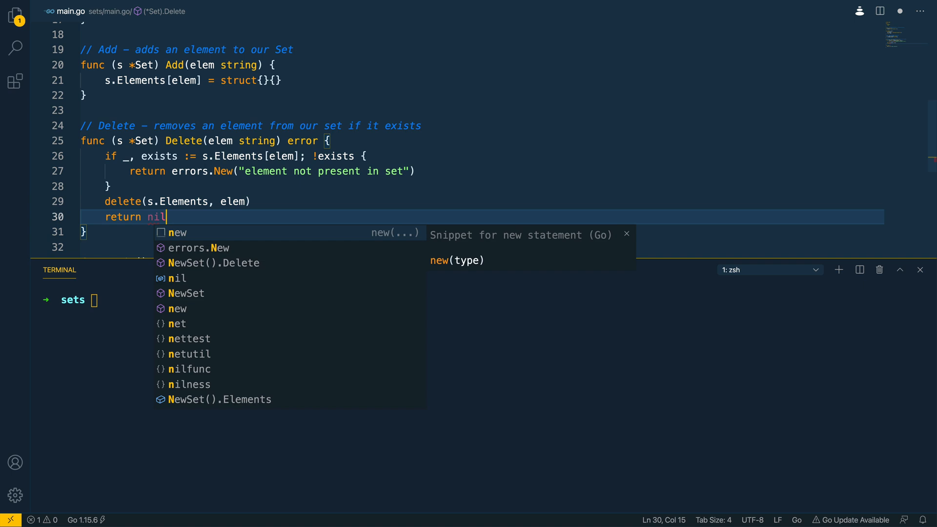
{"action": "key", "text": "Escape"}
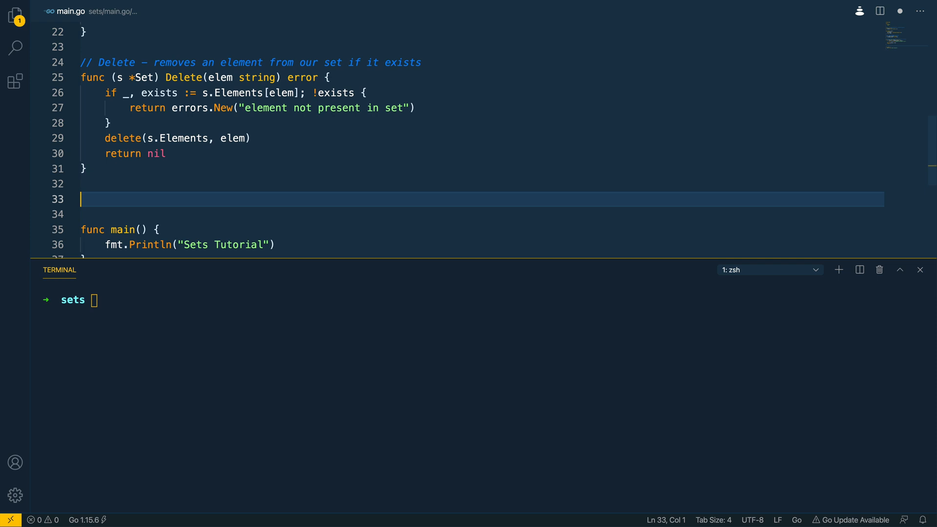
- Declare func (s *Set) Contains(elem string) with a comment about checking if an element exists within the set
{"action": "type", "text": "func ()"}
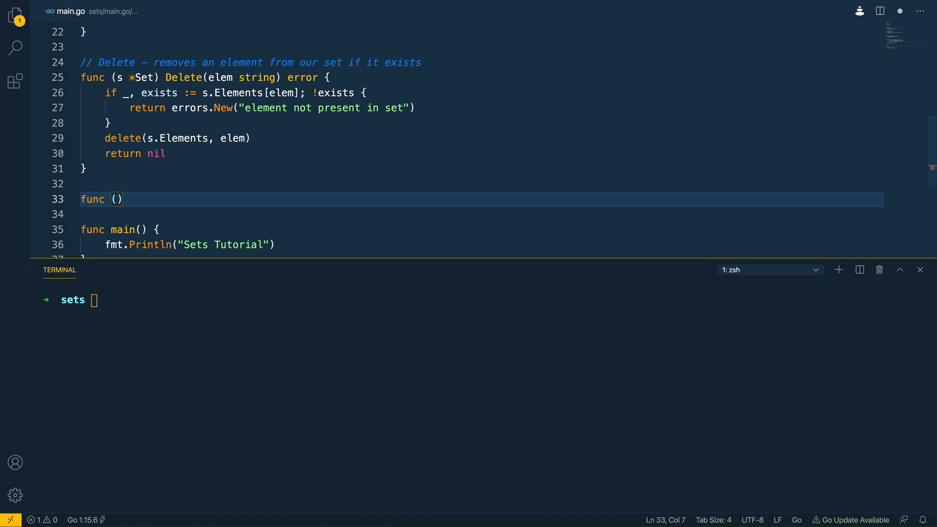
{"action": "type", "text": "s *Set"}
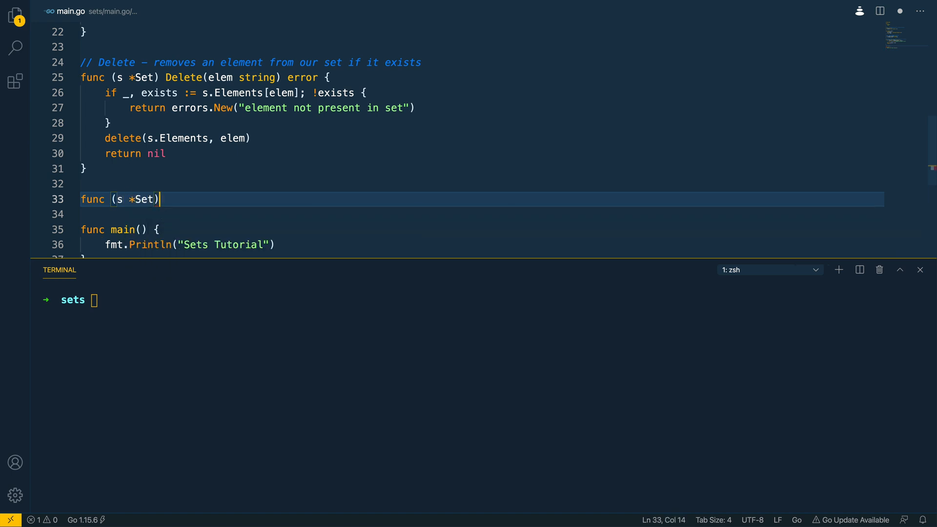
{"action": "type", "text": "Contains"}
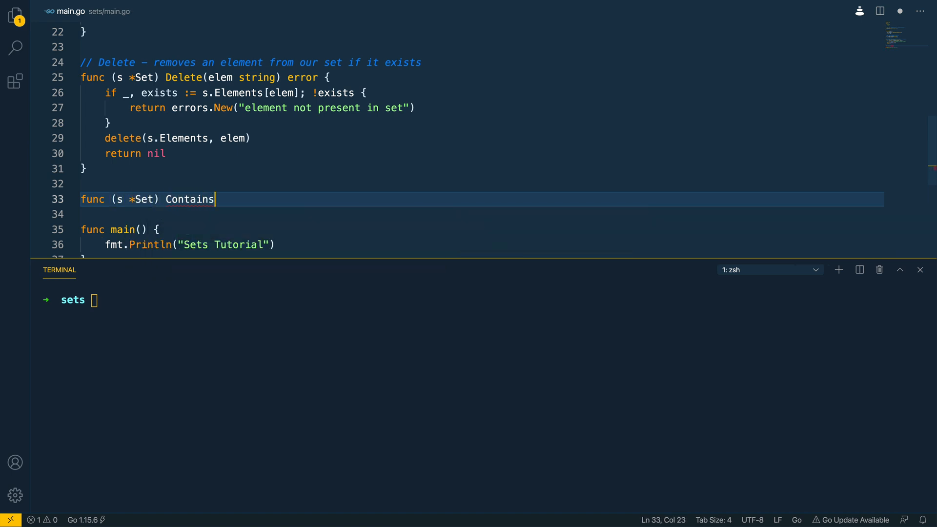
{"action": "type", "text": "(elem string) bool {"}
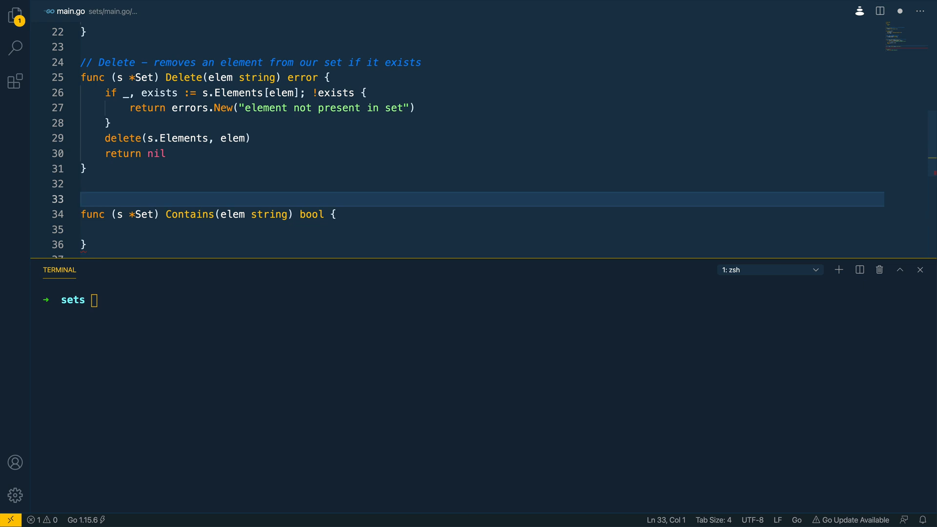
{"action": "type", "text": "// Container"}
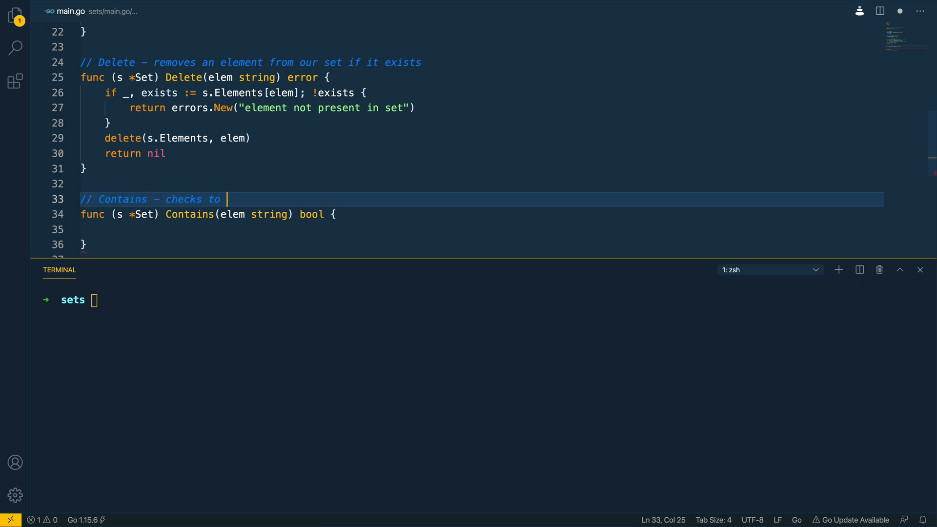
{"action": "type", "text": "see if an element"}
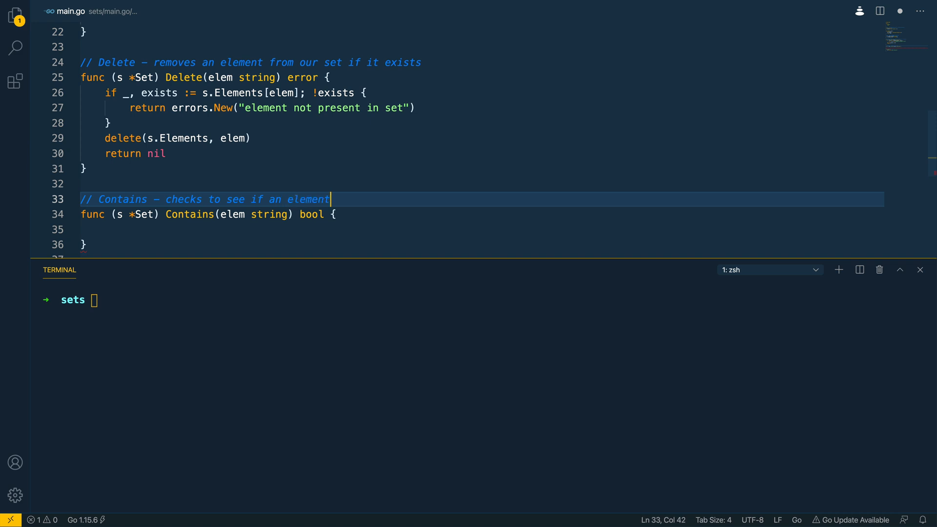
{"action": "type", "text": "exists within th"}
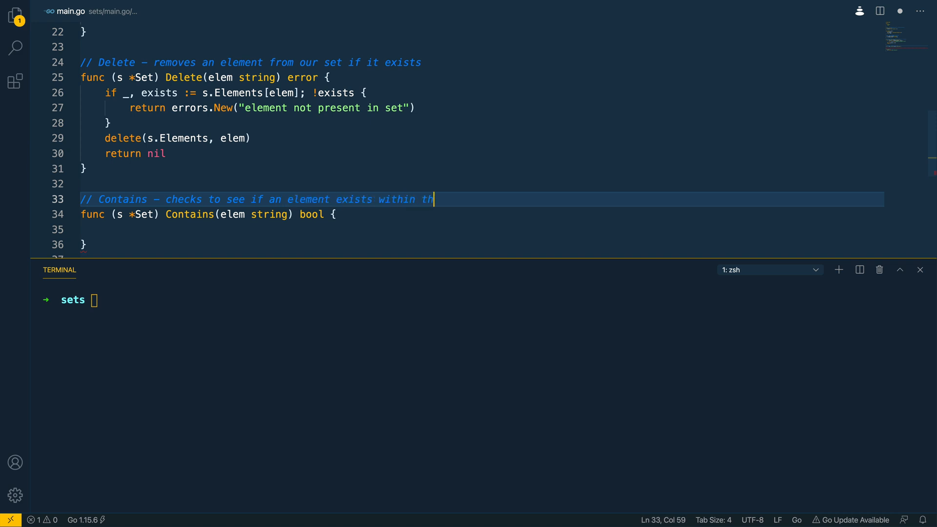
{"action": "type", "text": "e set"}
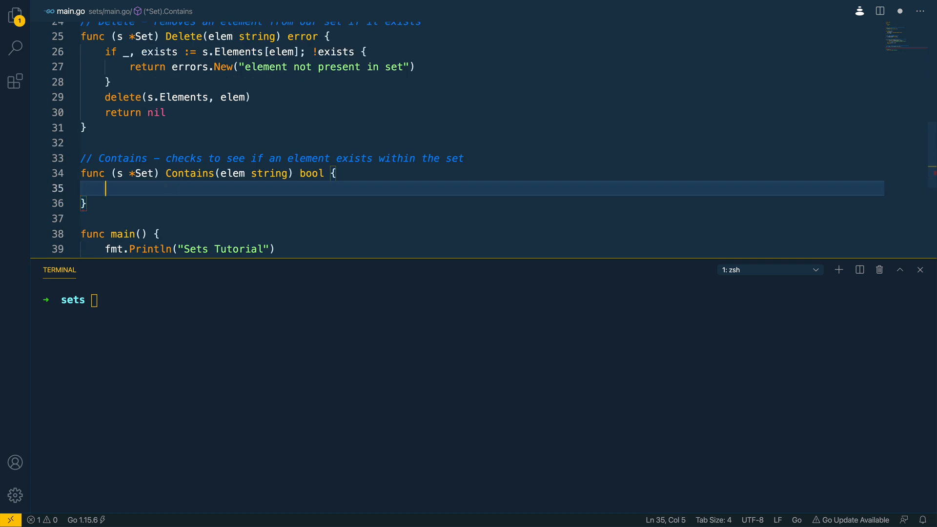
- Implement the body as _, exists := s.Elements[elem] and return exists
{"action": "type", "text": "_,"}
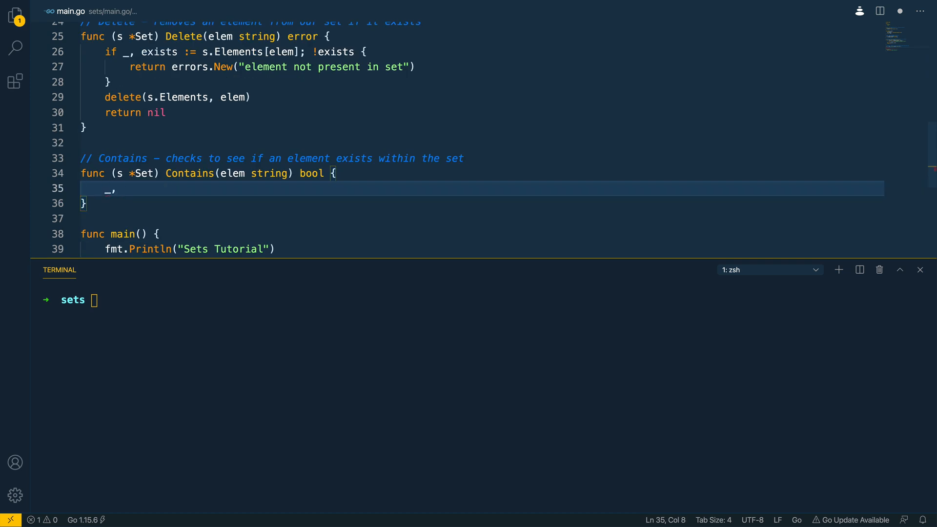
{"action": "type", "text": "exists :="}
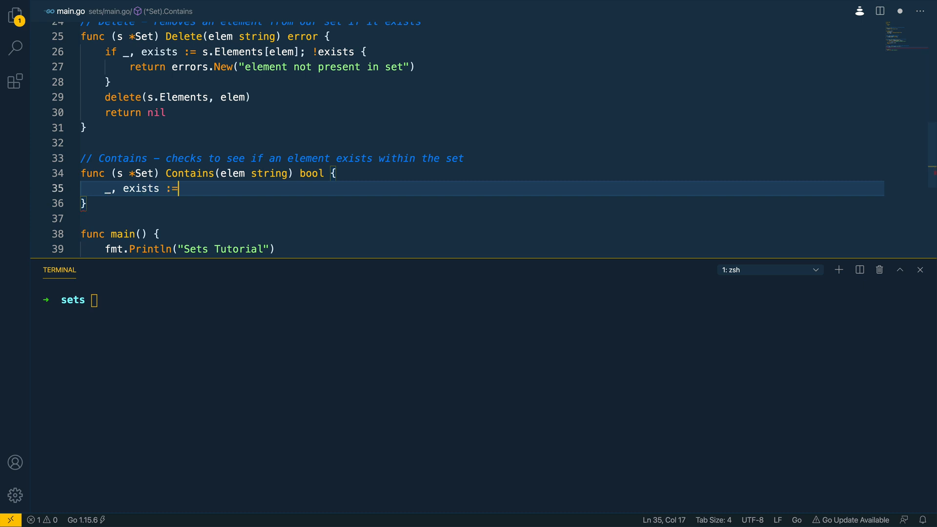
{"action": "type", "text": "s.Elements[elem"}
{"action": "type", "text": "re"}
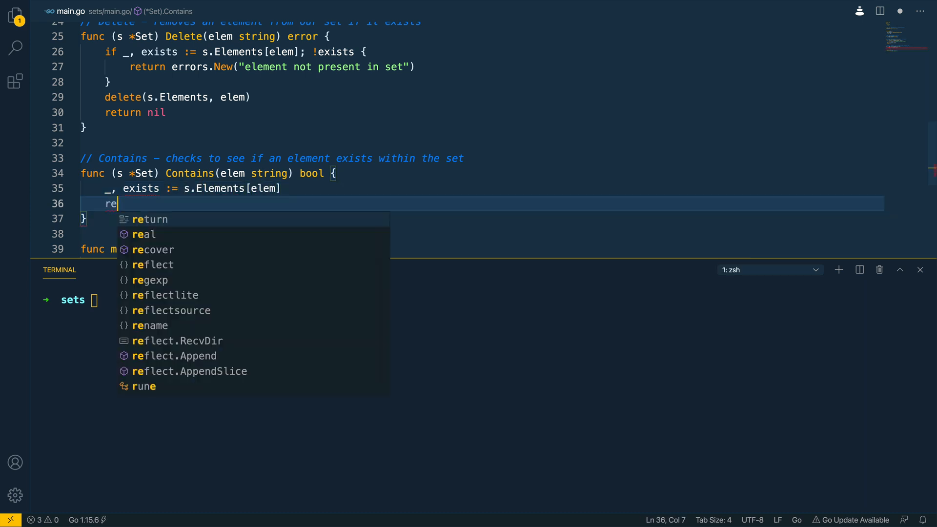
{"action": "type", "text": "turn exists"}
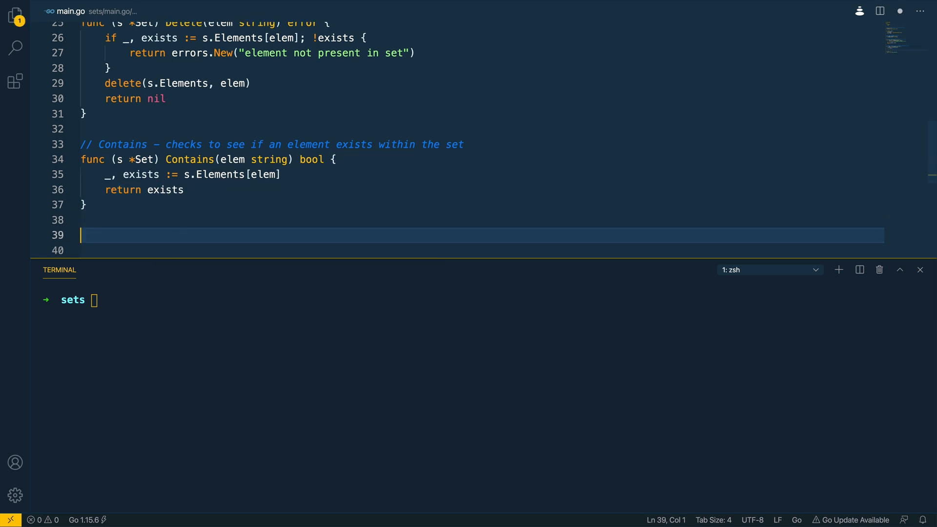
- Declare func (s *Set) List() with the comment 'List - prints out all of the elements within our set'
{"action": "type", "text": "func"}
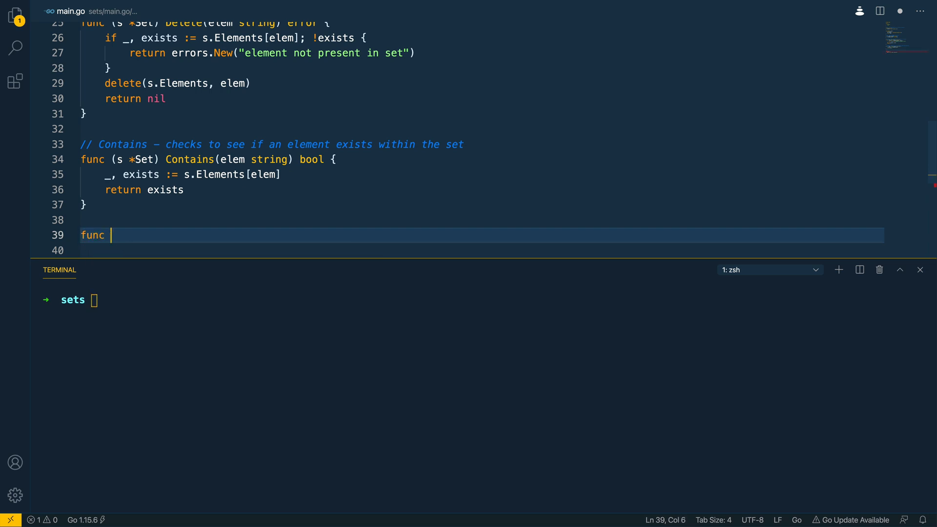
{"action": "type", "text": "(s"}
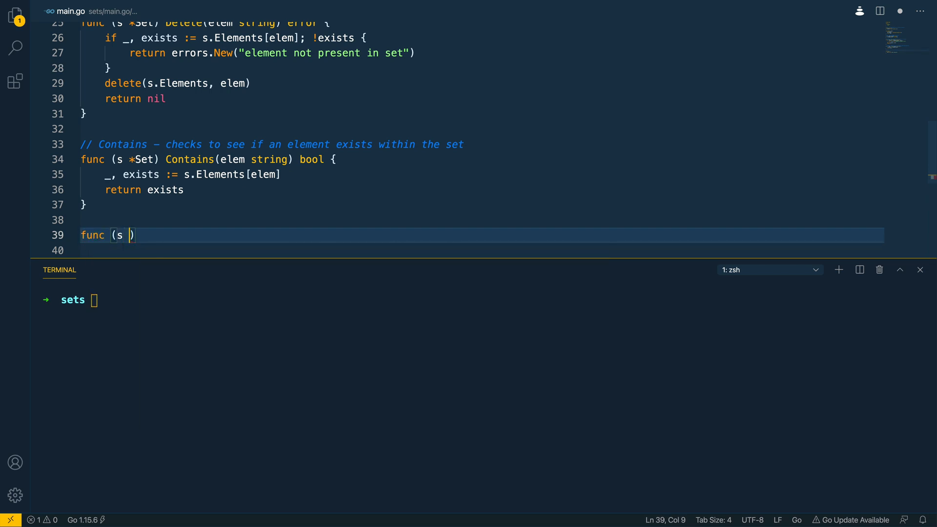
{"action": "type", "text": "*Set"}
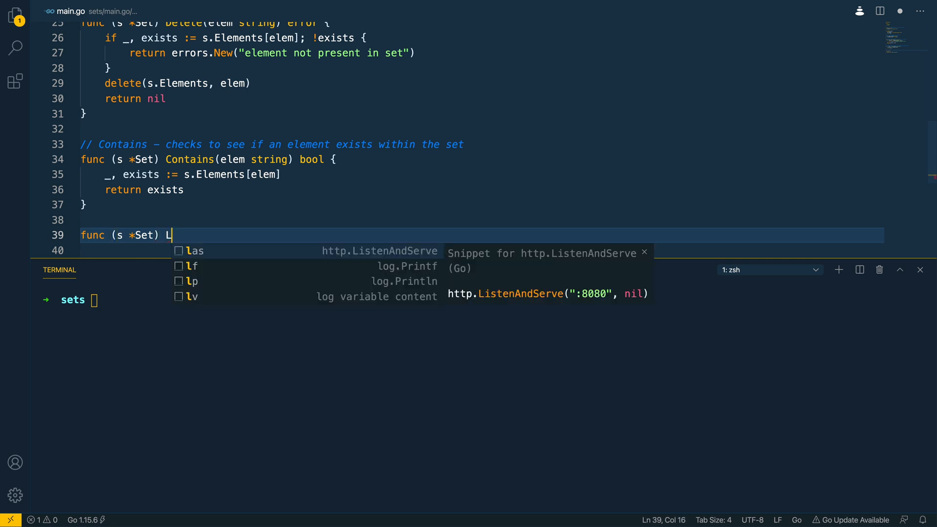
{"action": "type", "text": "ist()"}
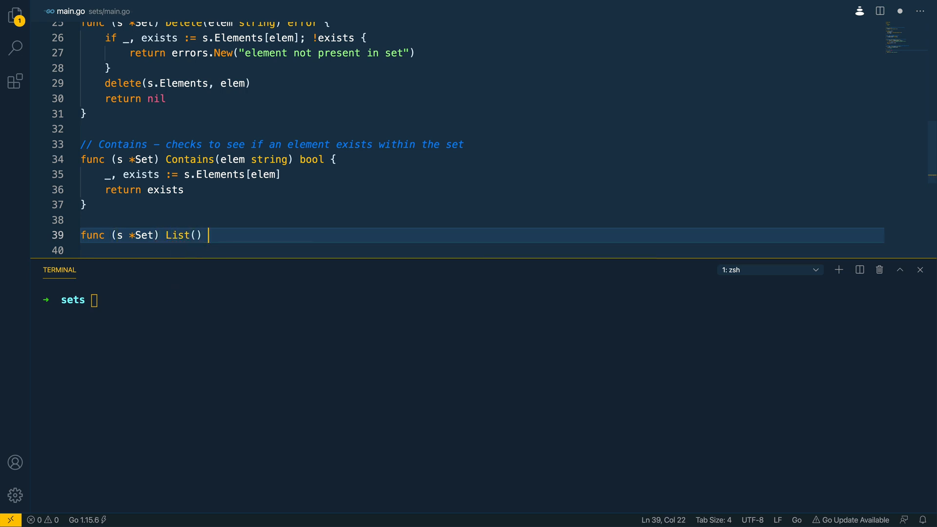
{"action": "type", "text": "{"}
{"action": "type", "text": "//"}
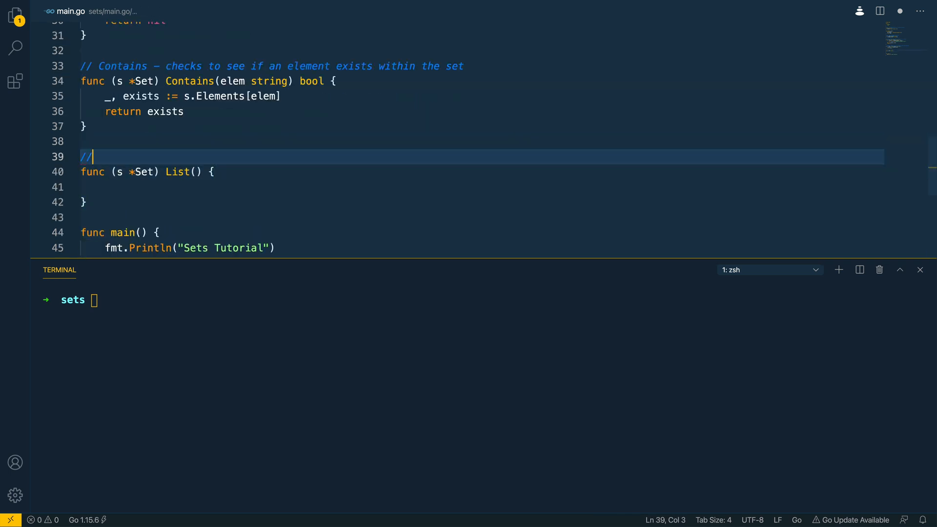
{"action": "type", "text": "List - prints out"}
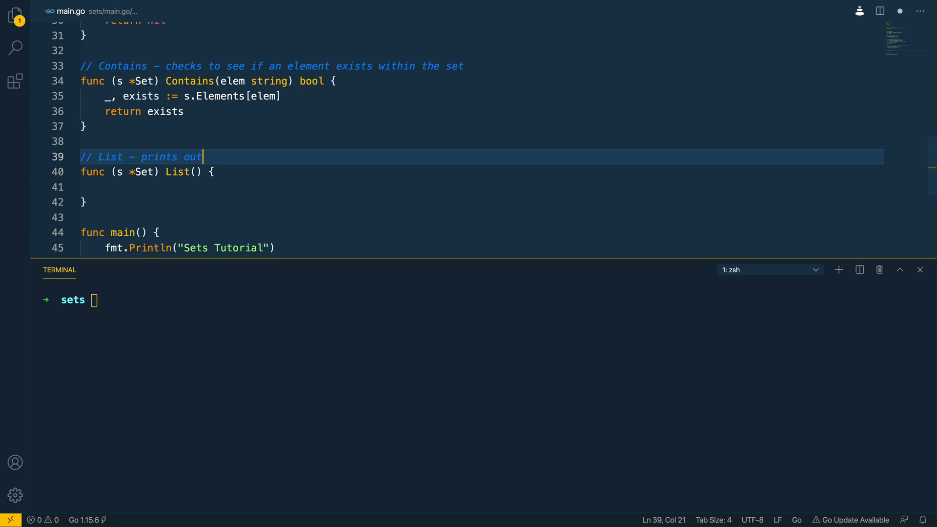
{"action": "type", "text": "all of the elem"}
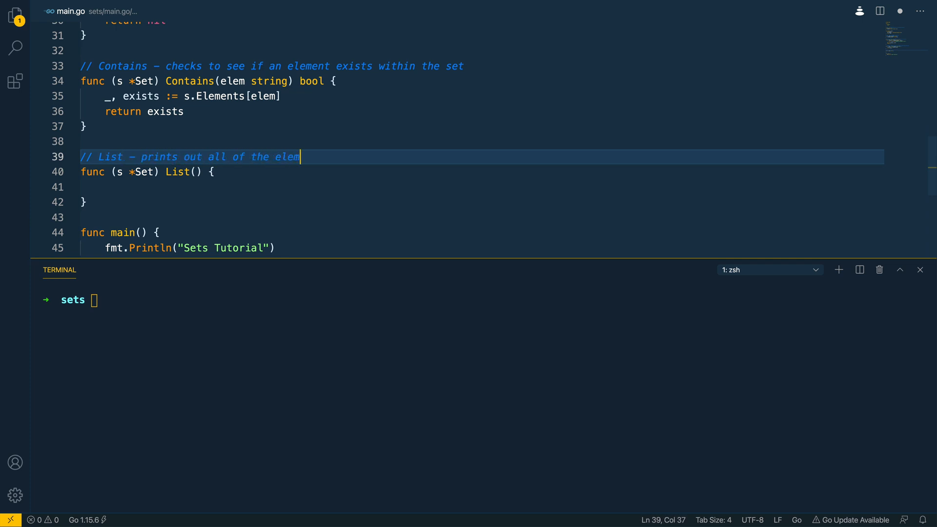
{"action": "type", "text": "ents within our set"}
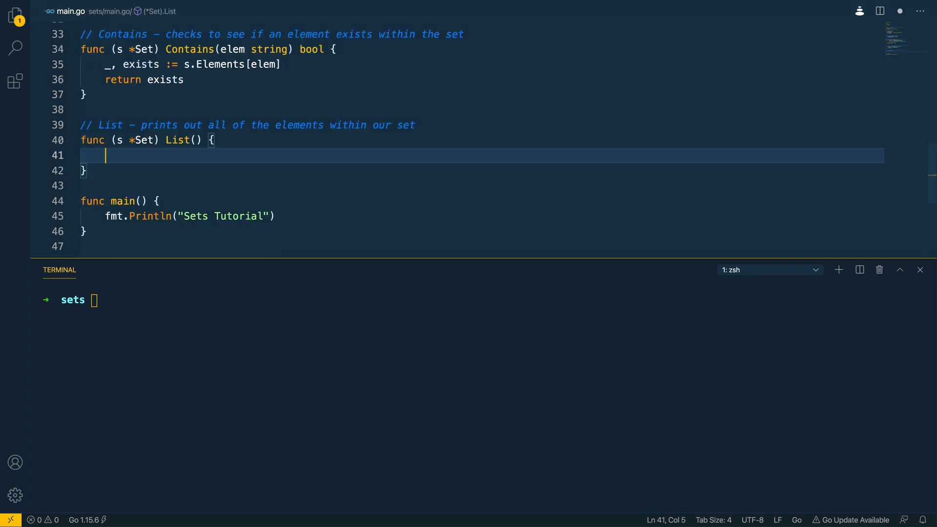
- Range over s.Elements and fmt.Println each key
{"action": "type", "text": "for k,"}
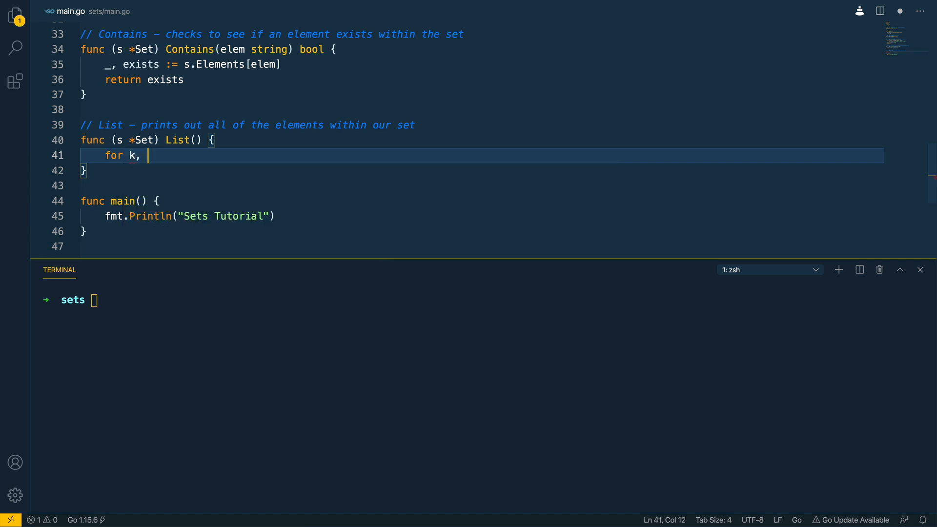
{"action": "type", "text": "_"}
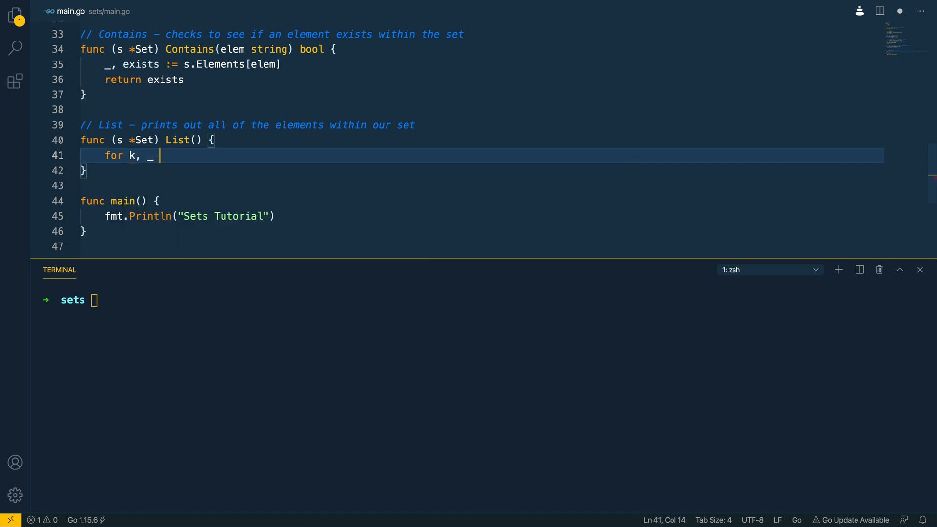
{"action": "type", "text": ":= range s.Elements {"}
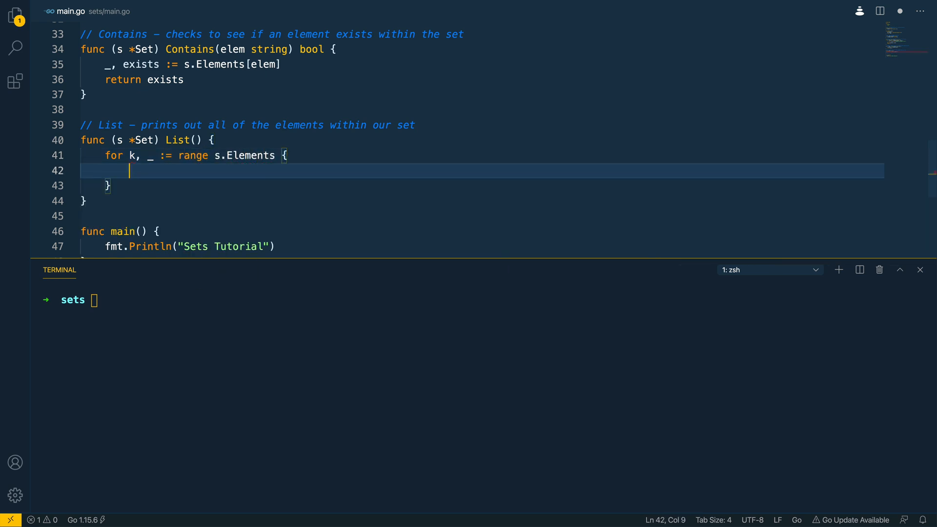
{"action": "type", "text": "fmt.Println(k"}
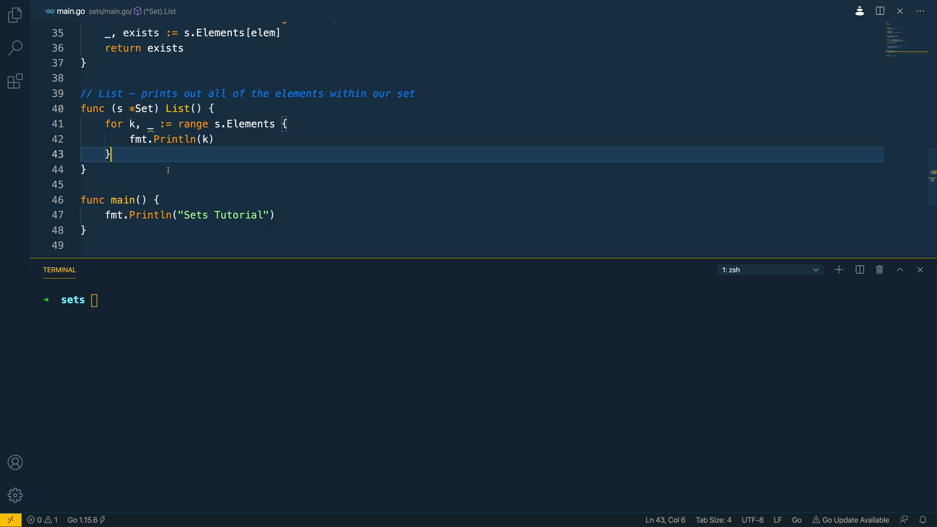
{"action": "mouse_move", "coordinate": [287, 211]}
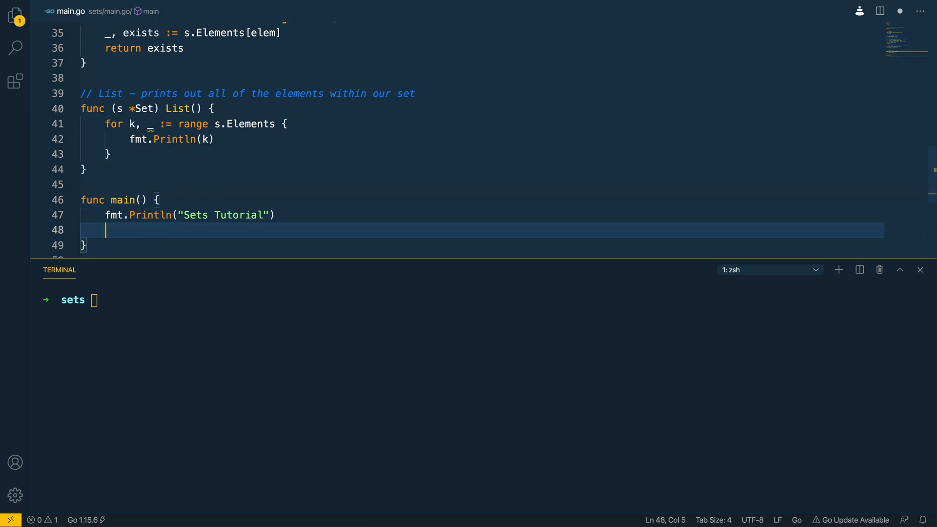
- In main create mySet := NewSet() and Add "Earth", "Venus" and "Mars"
{"action": "type", "text": "my"}
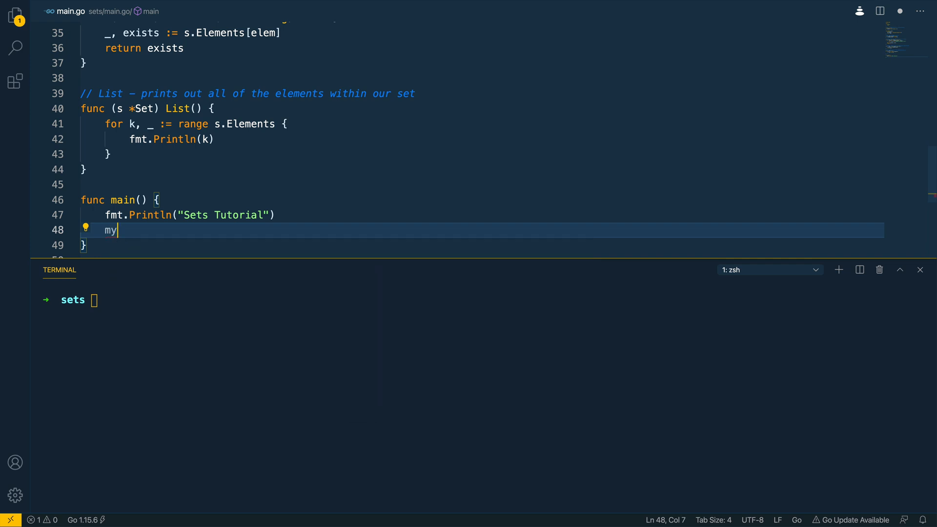
{"action": "type", "text": "Set := NewSet("}
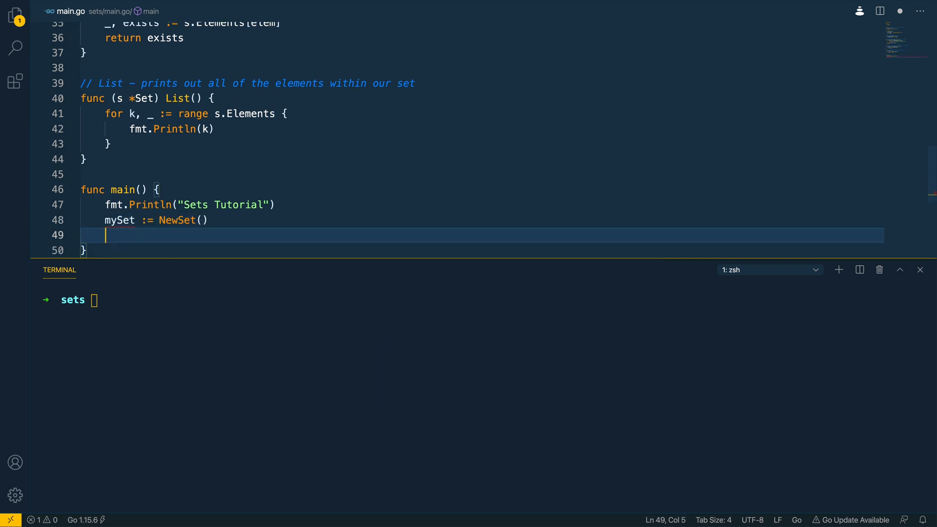
{"action": "type", "text": "my"}
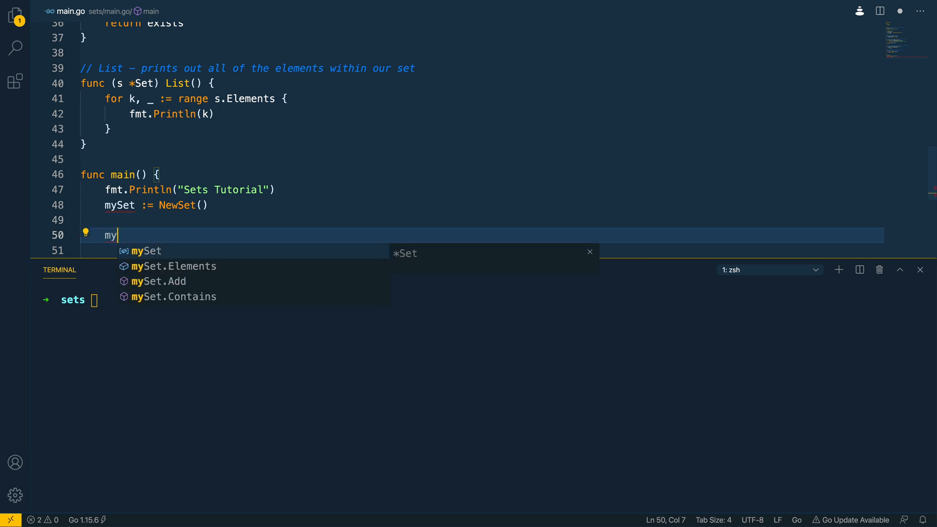
{"action": "type", "text": "Set."}
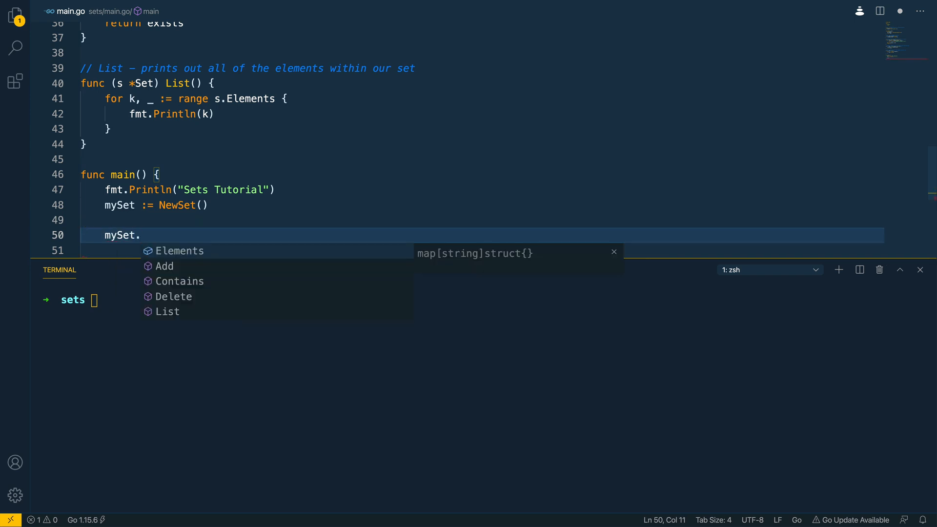
{"action": "left_click", "coordinate": [164, 266]}
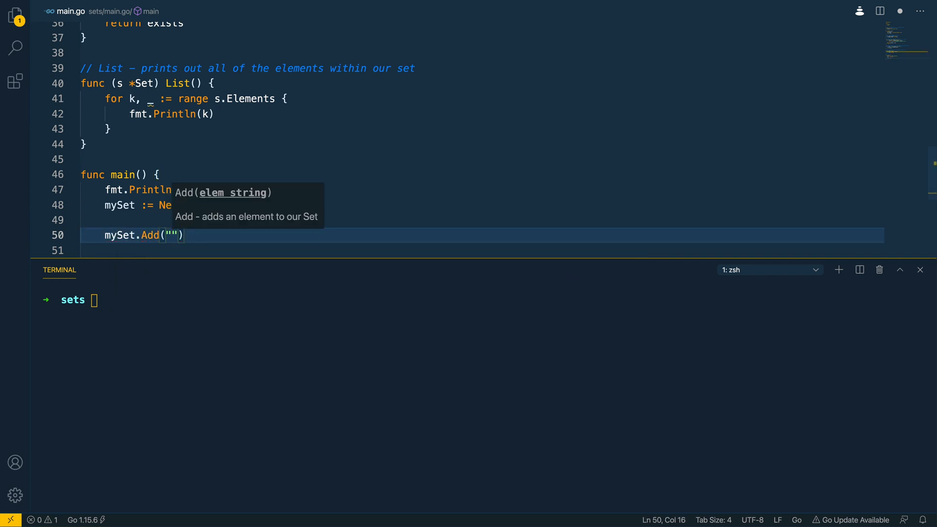
{"action": "type", "text": "E"}
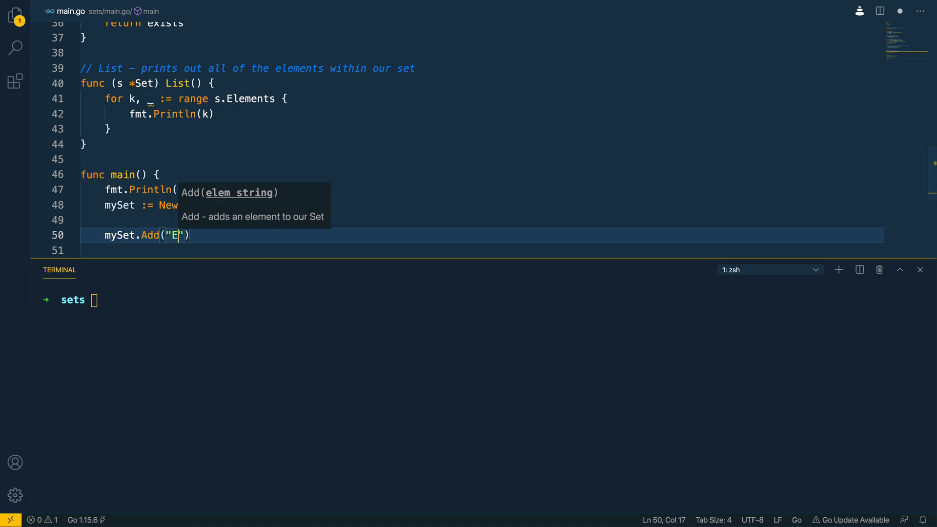
{"action": "type", "text": "arth"}
{"action": "left_click", "coordinate": [482, 249]}
{"action": "type", "text": "m"}
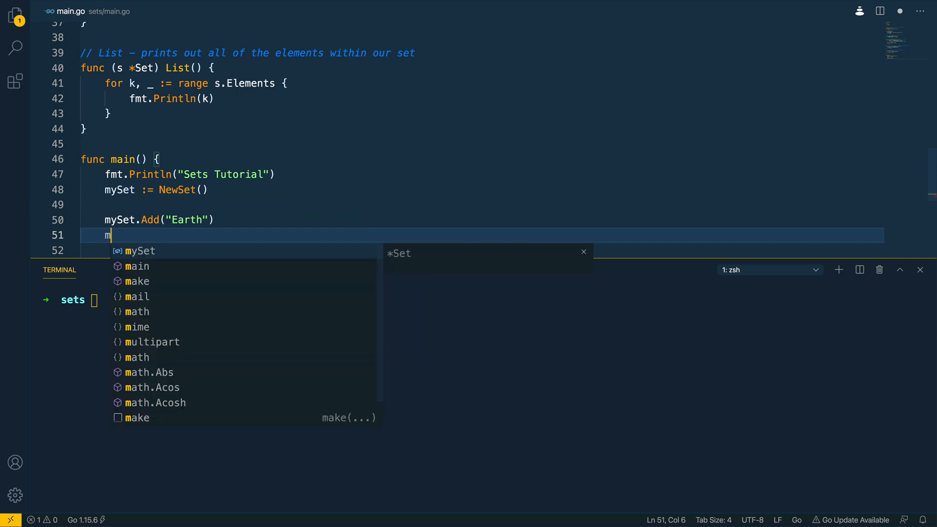
{"action": "type", "text": "ySet.Add"}
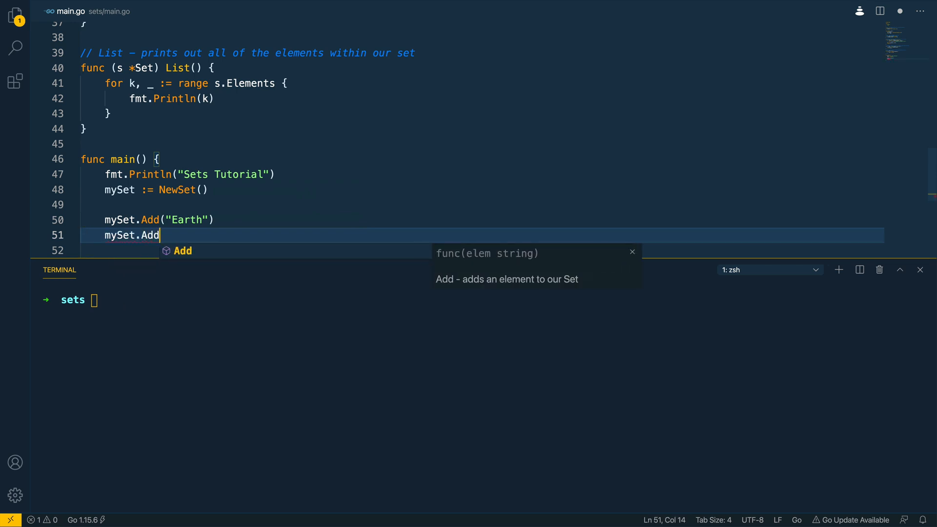
{"action": "type", "text": "(\"Venus\")"}
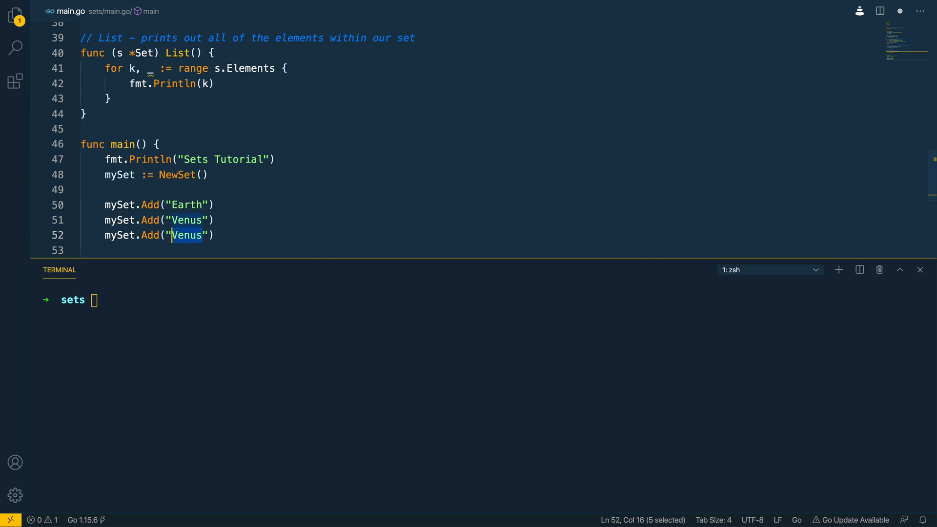
{"action": "type", "text": "Mars"}
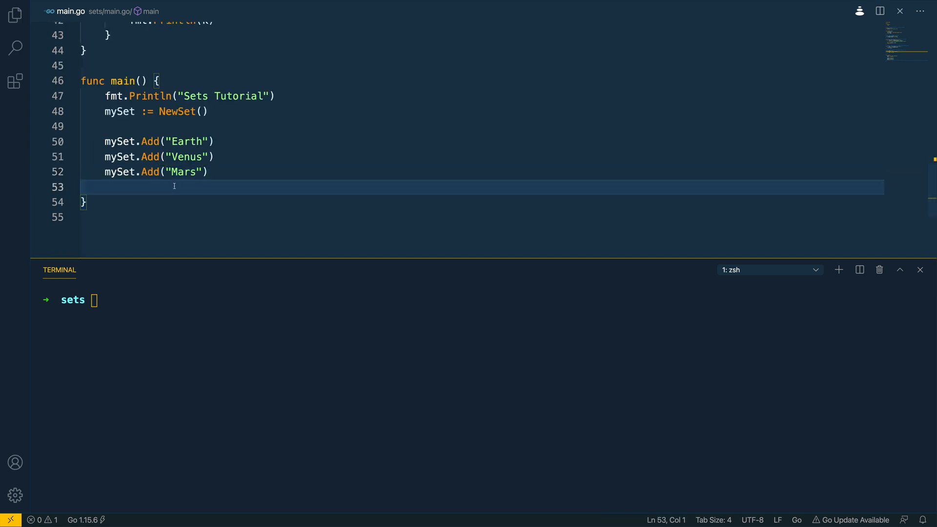
- Call mySet.List() after the Add statements
{"action": "key", "text": "Enter"}
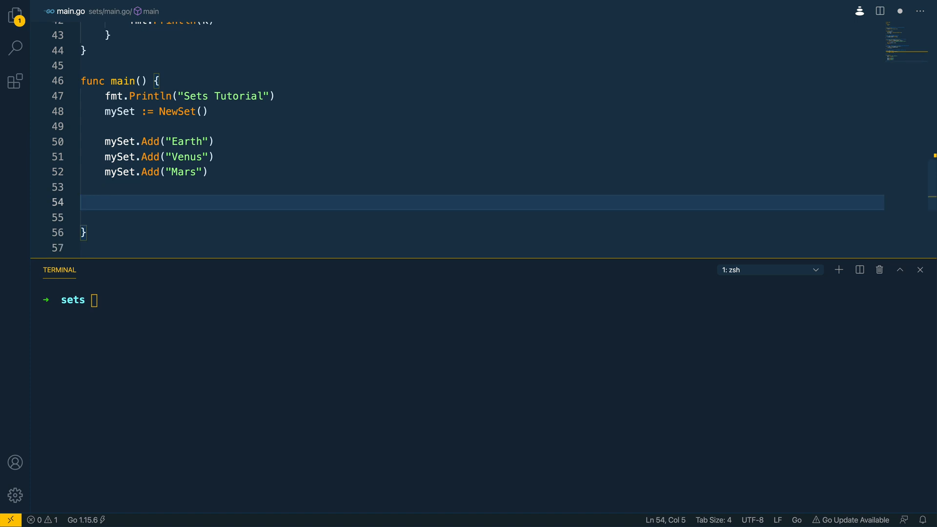
{"action": "type", "text": "mySet."}
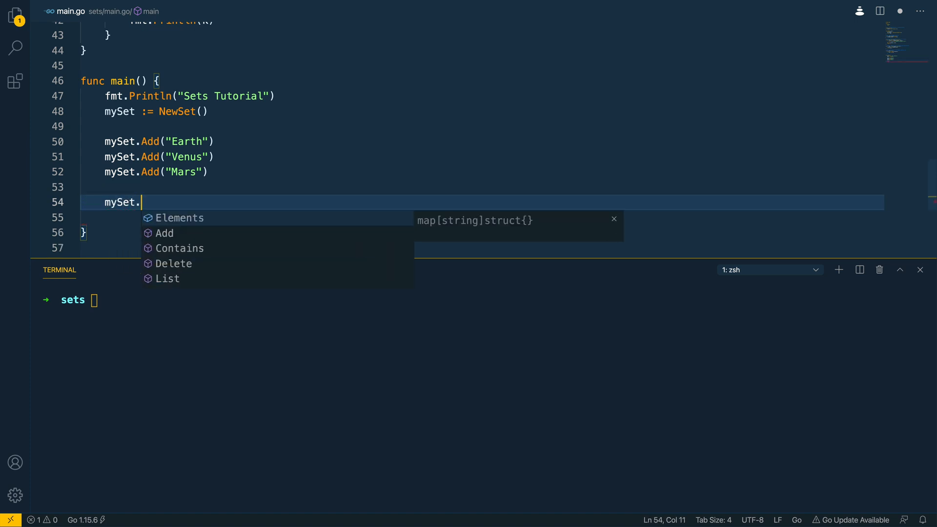
{"action": "left_click", "coordinate": [168, 279]}
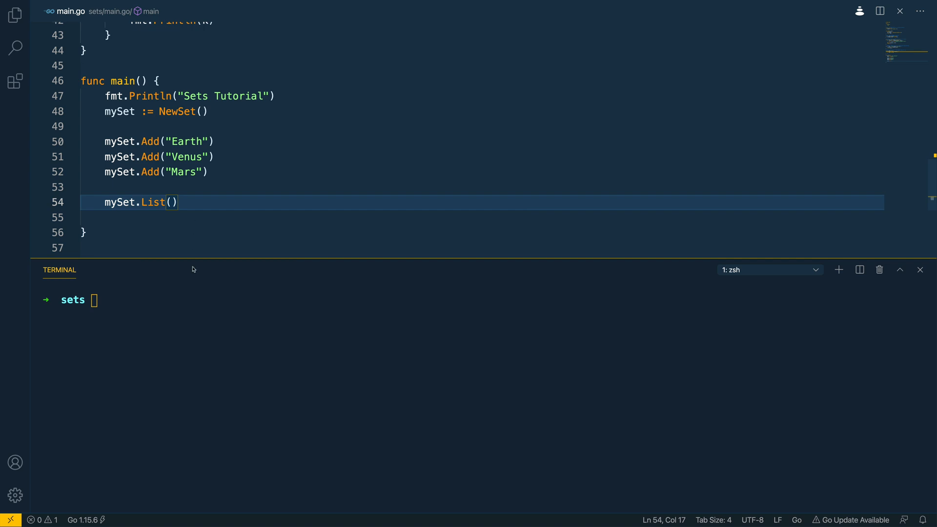
- Run go run main.go in the terminal to print Earth, Venus, Mars
{"action": "type", "text": "g"}
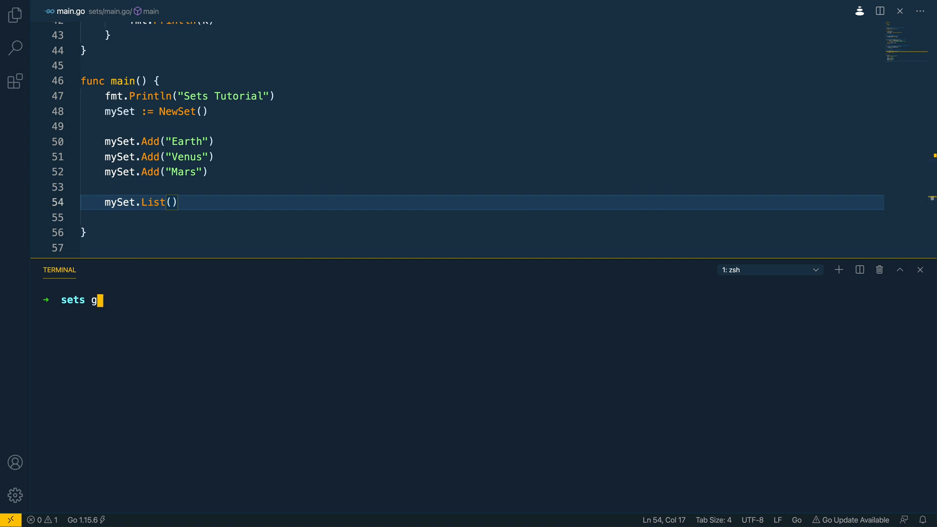
{"action": "type", "text": "o run main.go"}
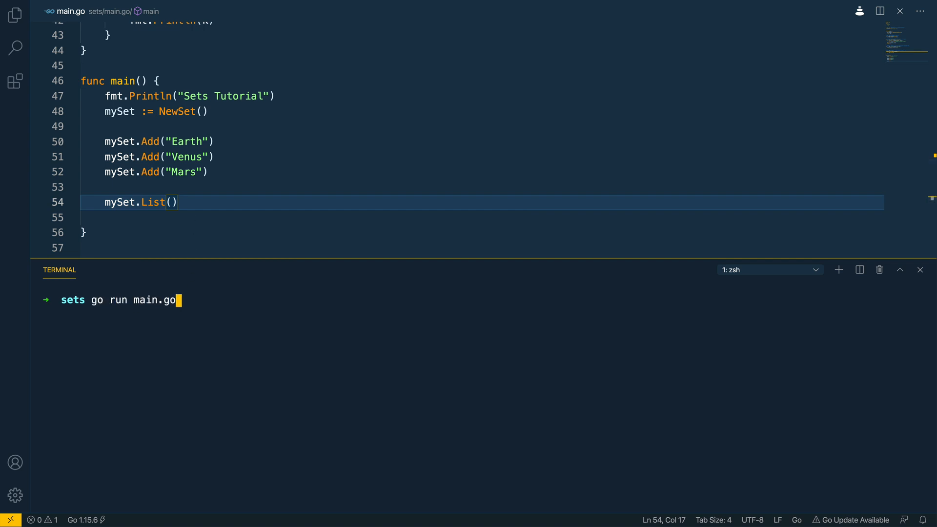
{"action": "key", "text": "Enter"}
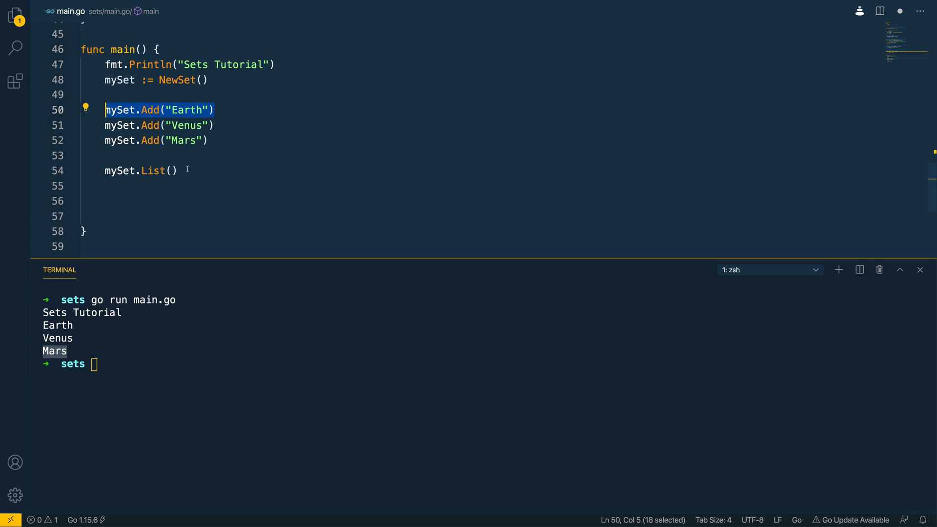
- Insert a duplicate mySet.Add("Earth") and rerun to show each element still prints once
{"action": "left_click", "coordinate": [105, 169]}
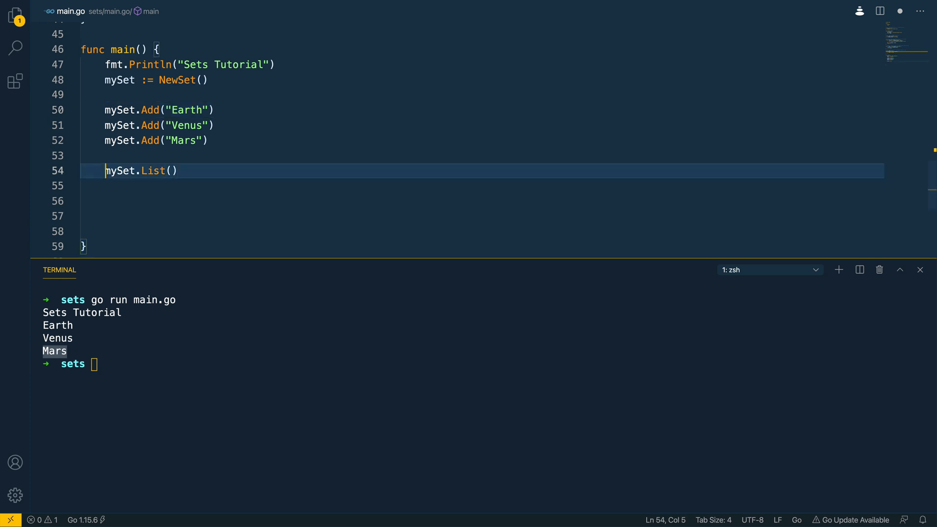
{"action": "type", "text": "mySet.Add(\"Earth\")"}
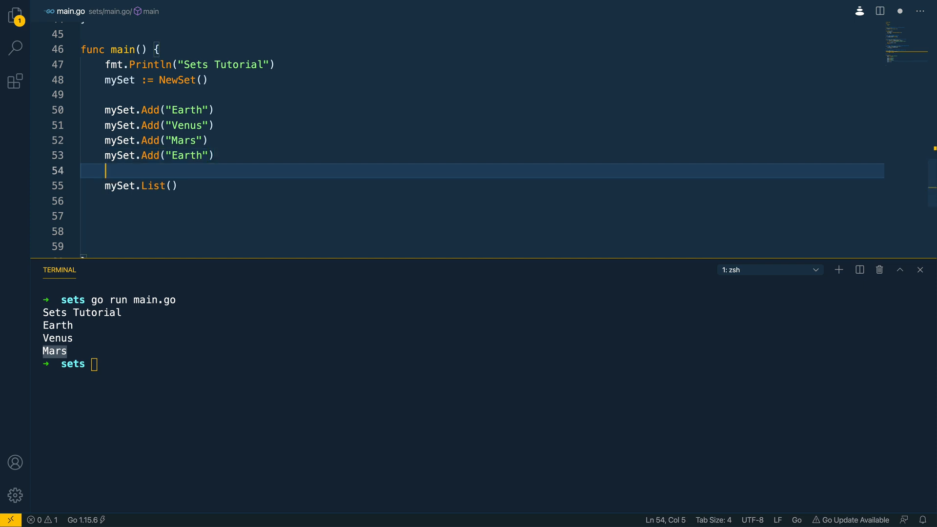
{"action": "type", "text": "go run main.go"}
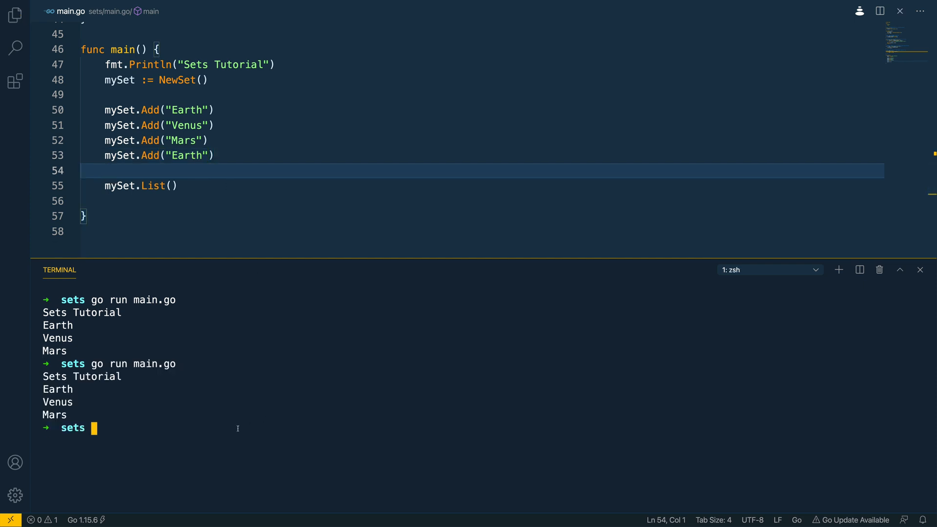
{"action": "double_click", "coordinate": [57, 390]}
{"action": "type", "text": "myS"}
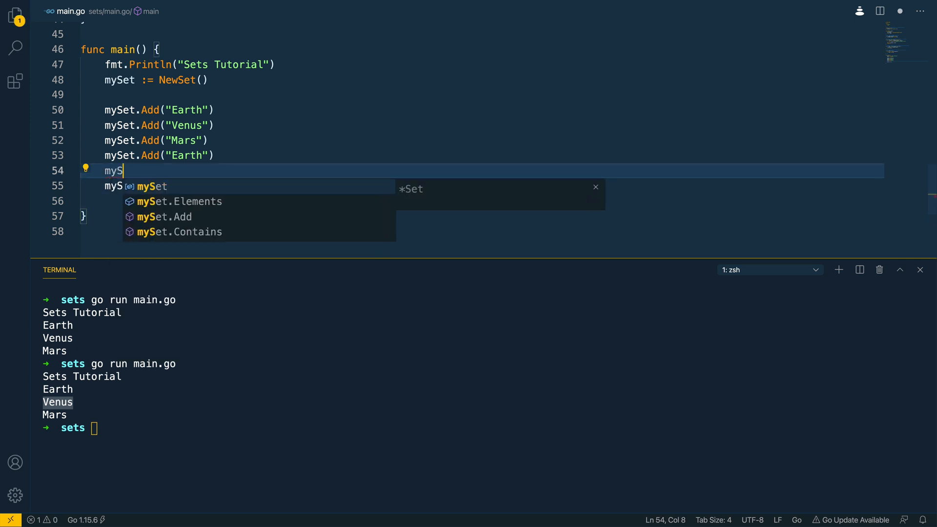
- Call mySet.Delete("Venus") before List and rerun so only Earth and Mars print
{"action": "type", "text": "et.R"}
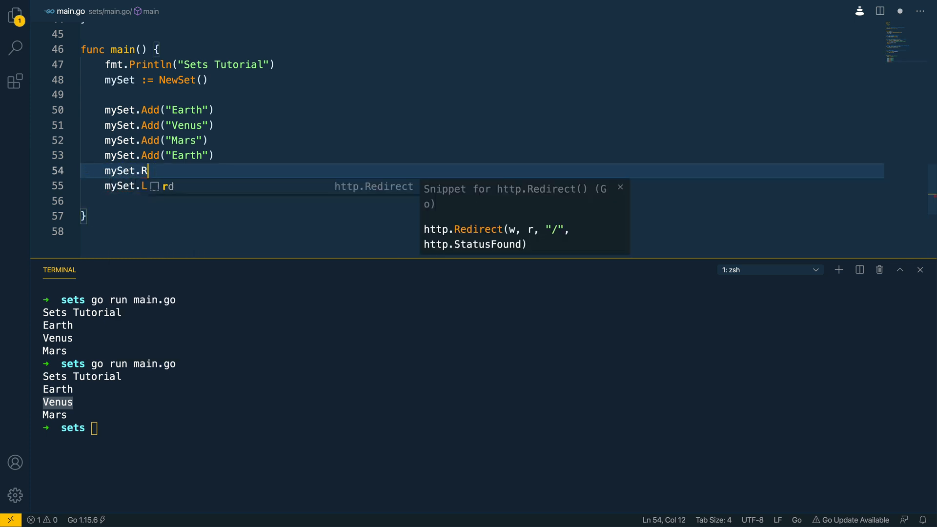
{"action": "type", "text": "Delete()"}
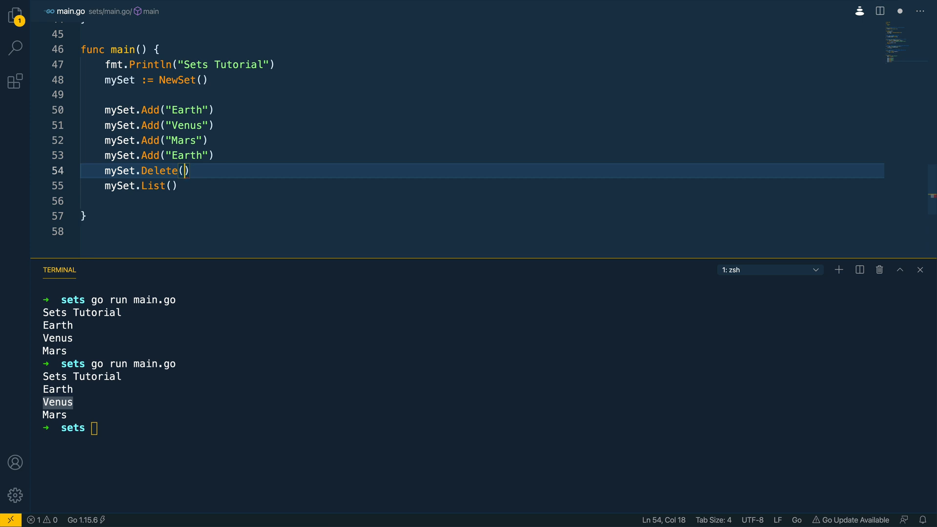
{"action": "type", "text": "\"Venus\""}
{"action": "left_click", "coordinate": [486, 427]}
{"action": "type", "text": "go run main.go"}
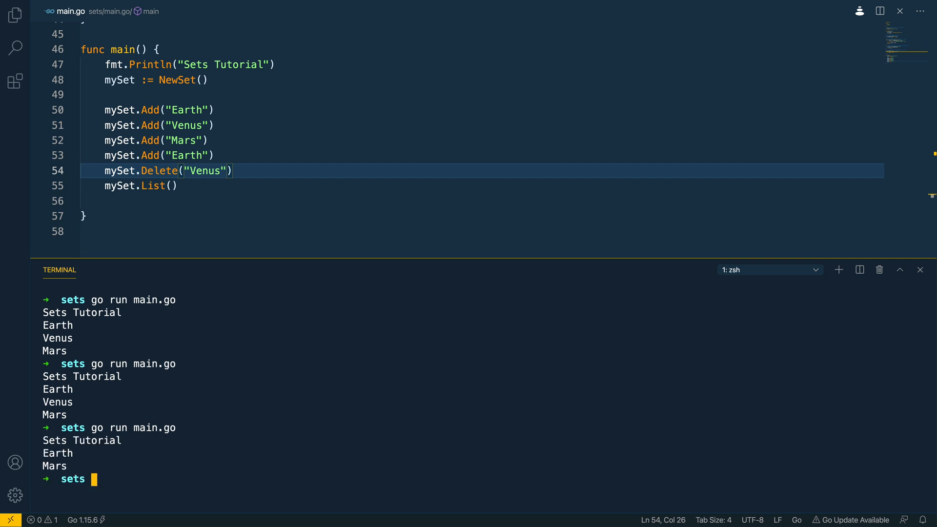
{"action": "double_click", "coordinate": [57, 453]}
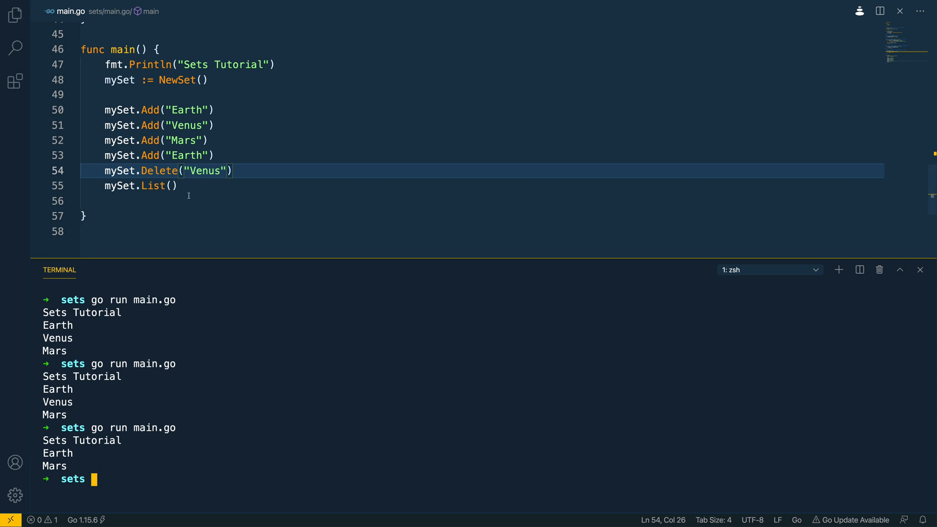
{"action": "double_click", "coordinate": [205, 171]}
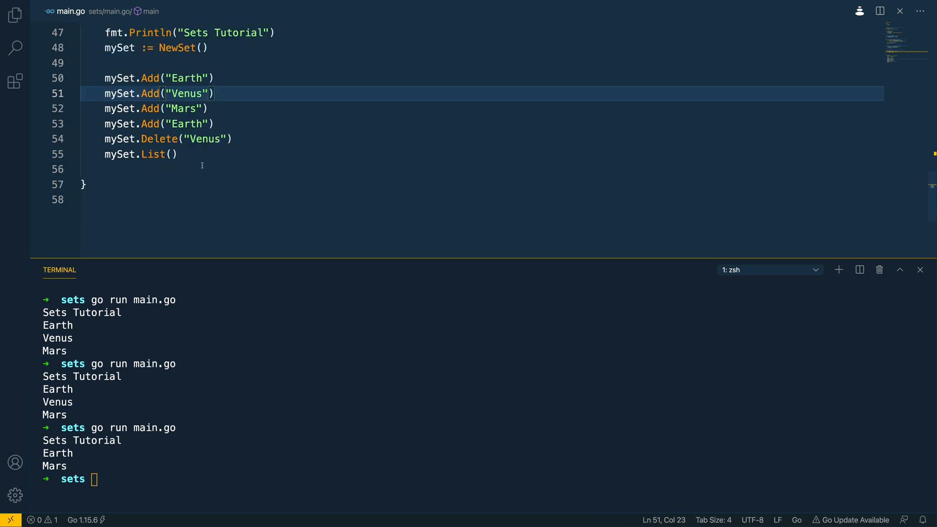
- Print mySet.Contains("Mars") at the end of main and rerun to output true
{"action": "type", "text": "f"}
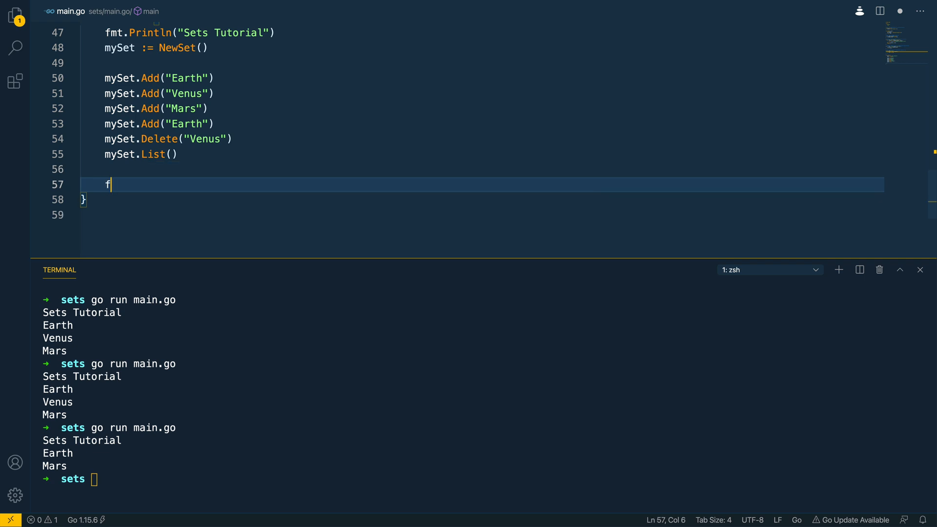
{"action": "type", "text": "mt.Println("}
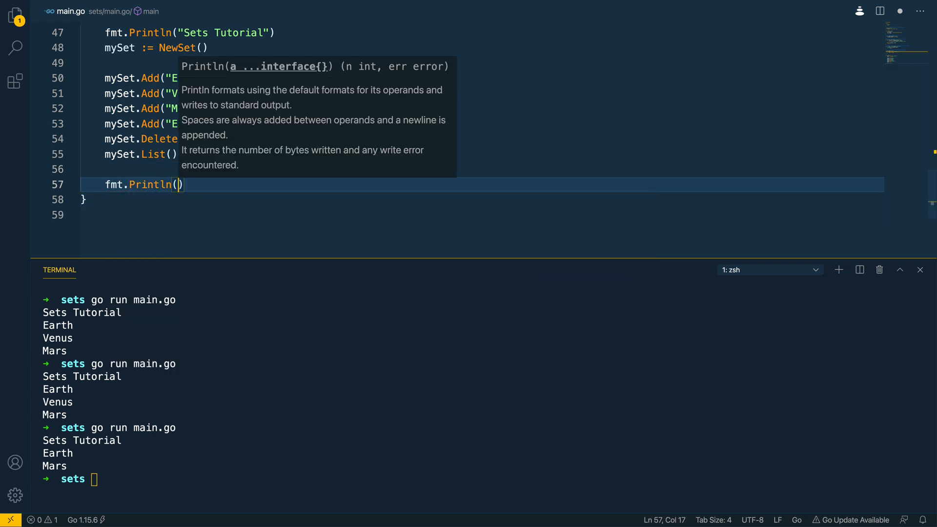
{"action": "type", "text": "mySet.Contains(\""}
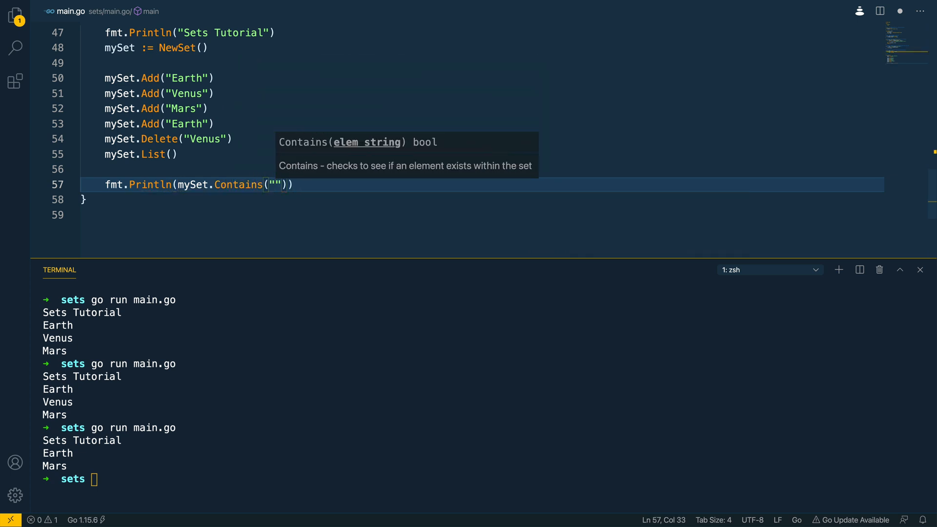
{"action": "type", "text": "Mars"}
{"action": "left_click", "coordinate": [277, 478]}
{"action": "type", "text": "go run main.go"}
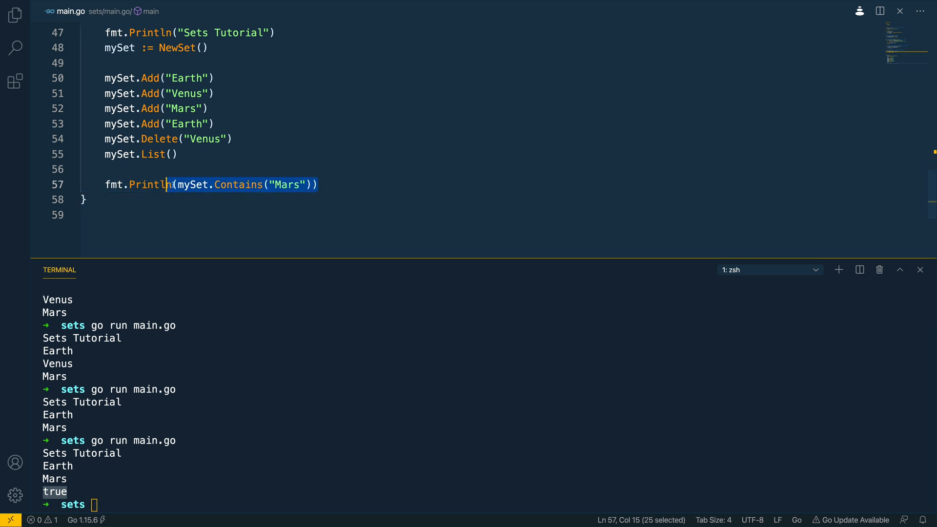
{"action": "double_click", "coordinate": [287, 185]}
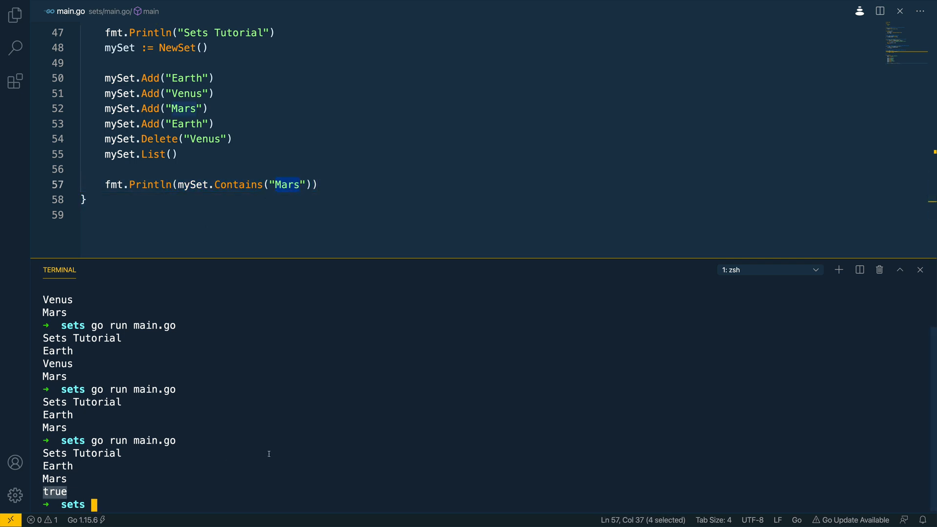
{"action": "left_click", "coordinate": [282, 203]}
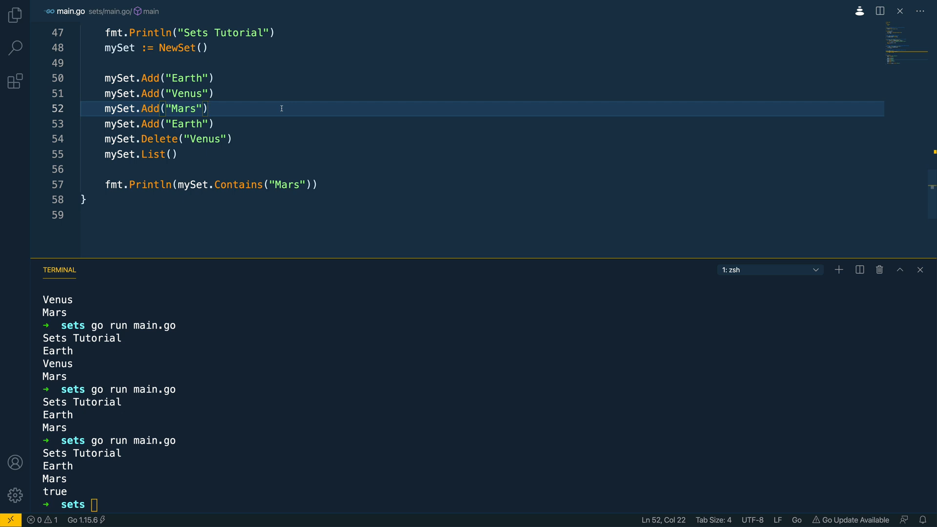
{"action": "mouse_move", "coordinate": [150, 78]}
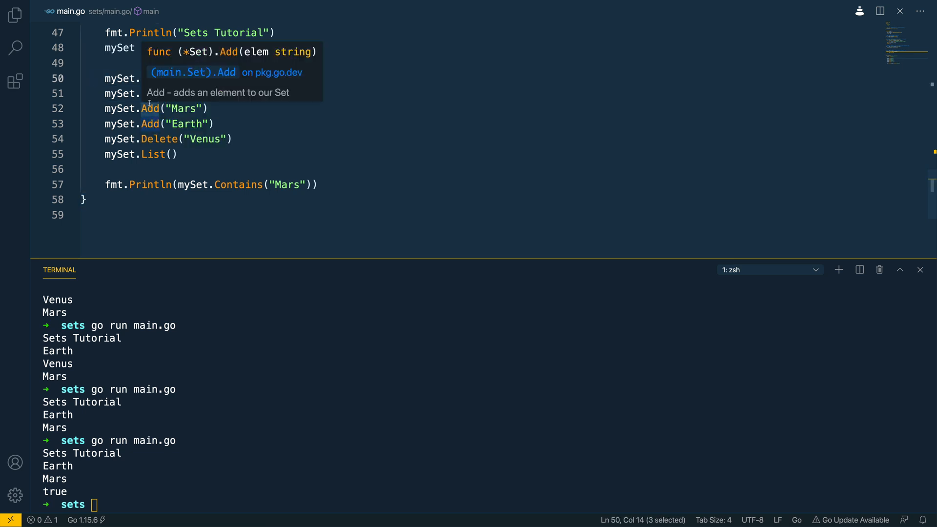
{"action": "left_click", "coordinate": [160, 154]}
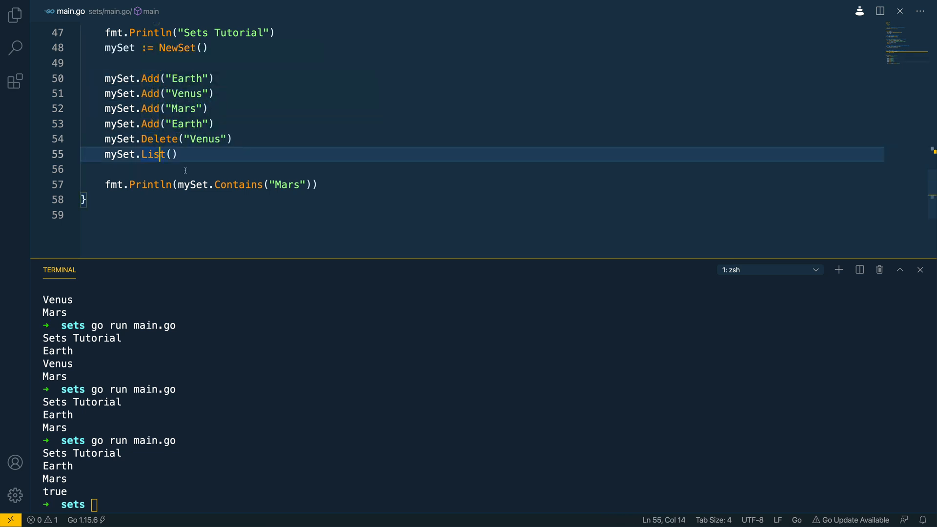